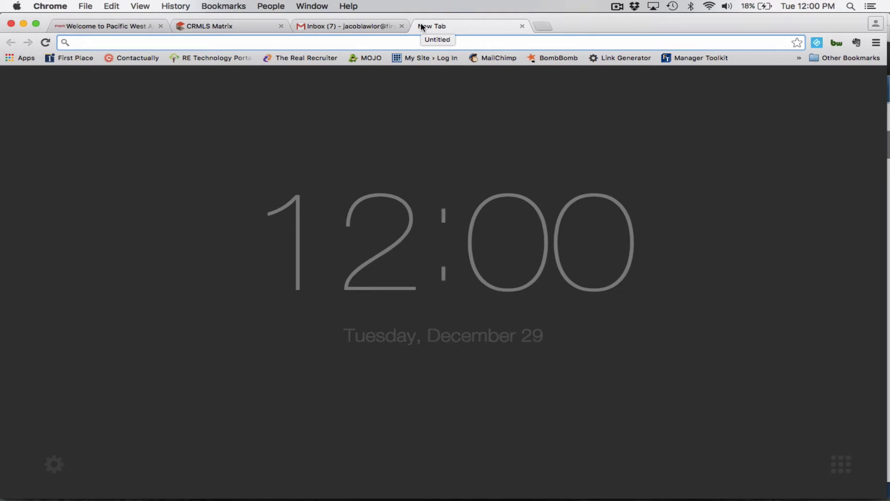
Go to docusign.com and bring up its plans and pricing page via Buy Now
type("docusign.com")
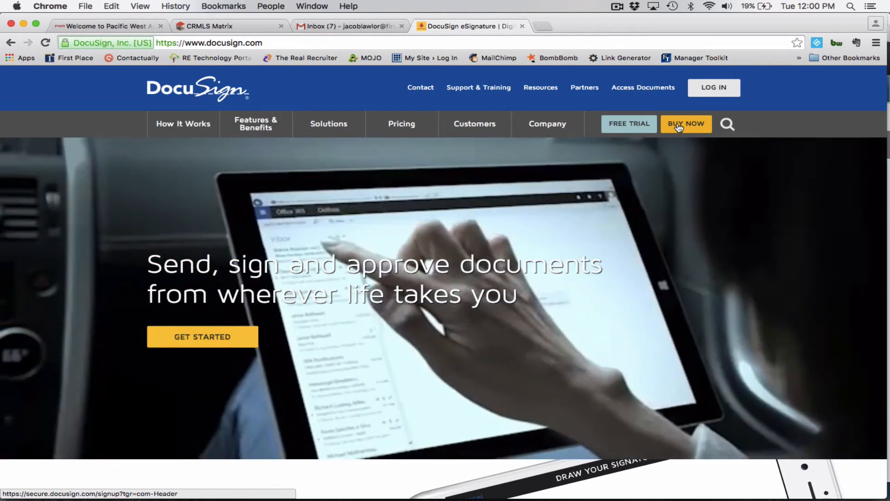
left_click(685, 124)
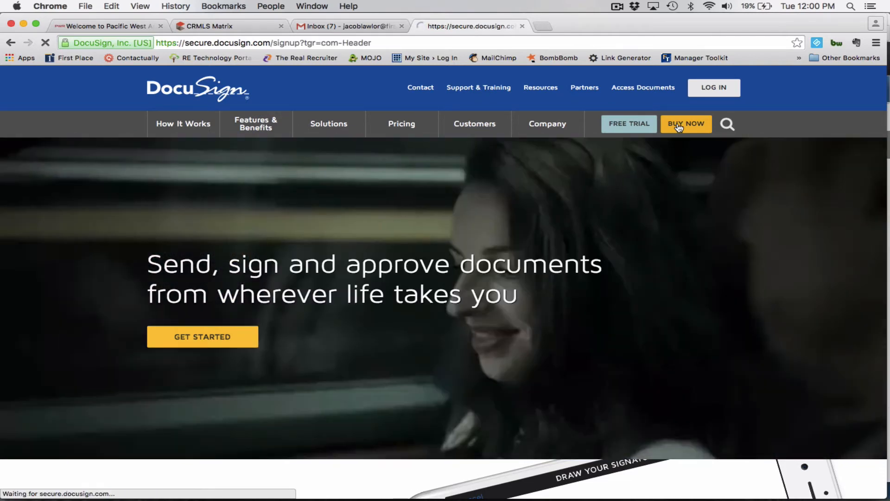
left_click(686, 123)
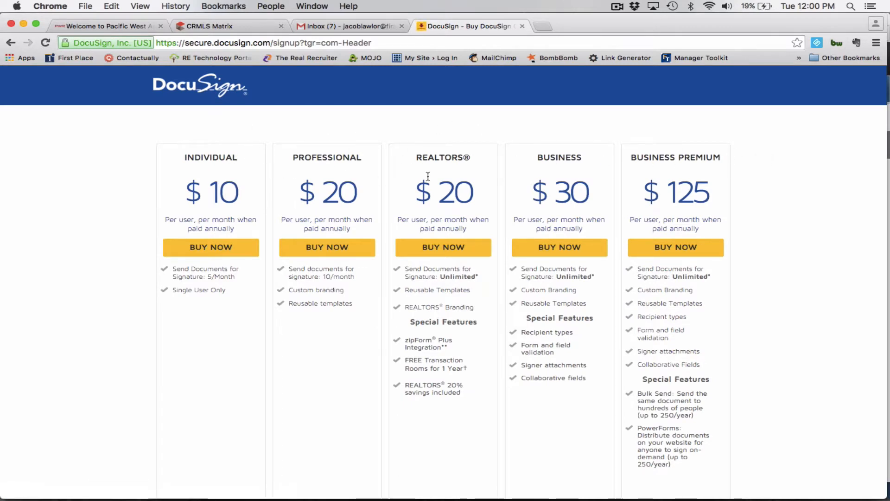
mouse_move(480, 179)
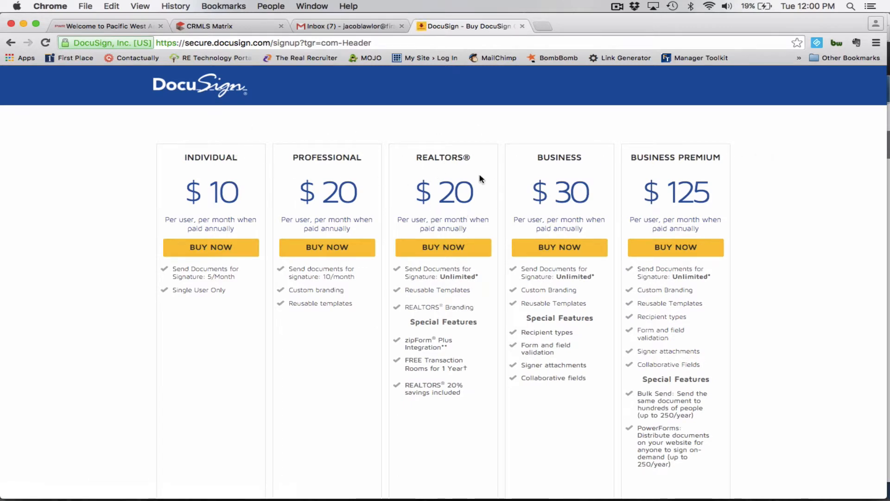
mouse_move(482, 203)
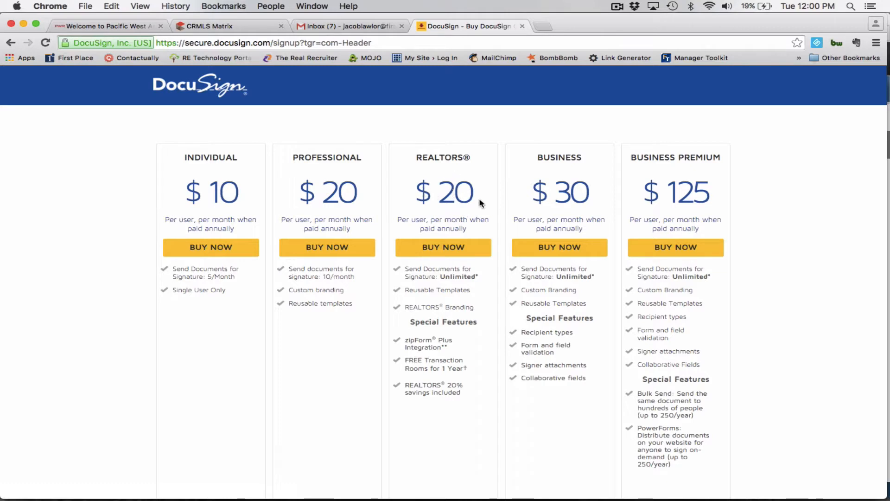
mouse_move(442, 246)
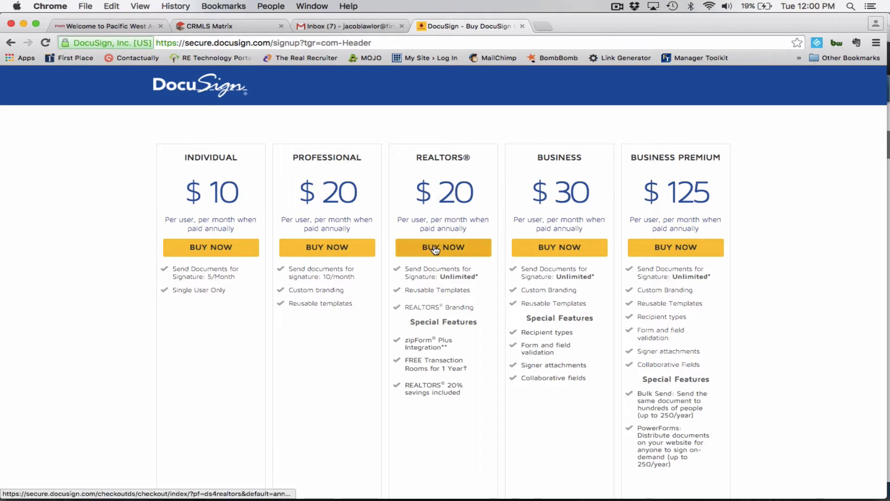
Add the Realtors plan with annual billing ($240) and begin the last-name membership verification
left_click(443, 247)
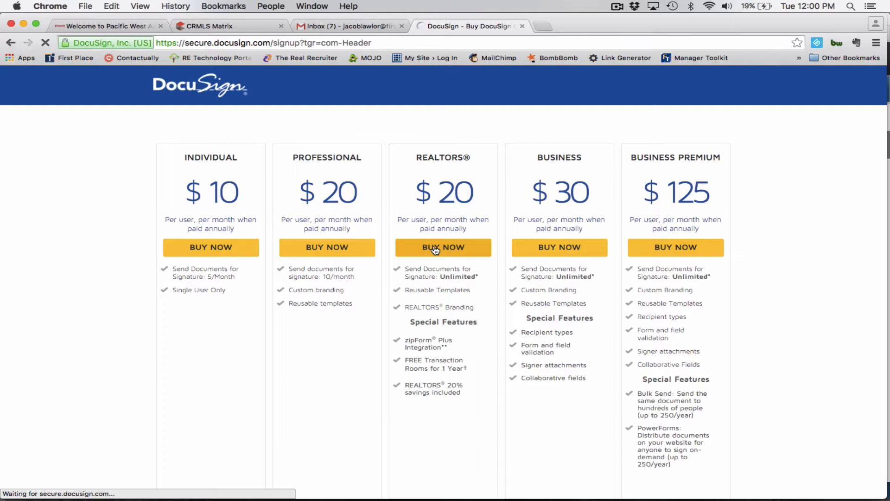
left_click(442, 247)
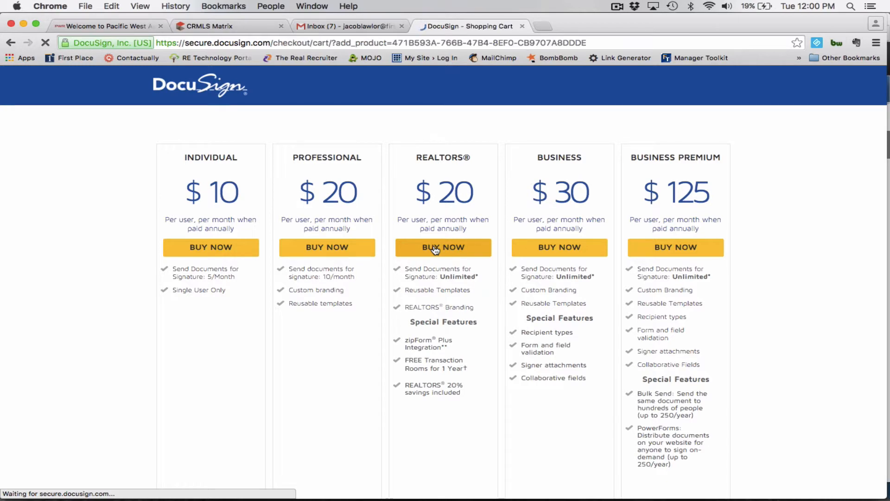
left_click(442, 246)
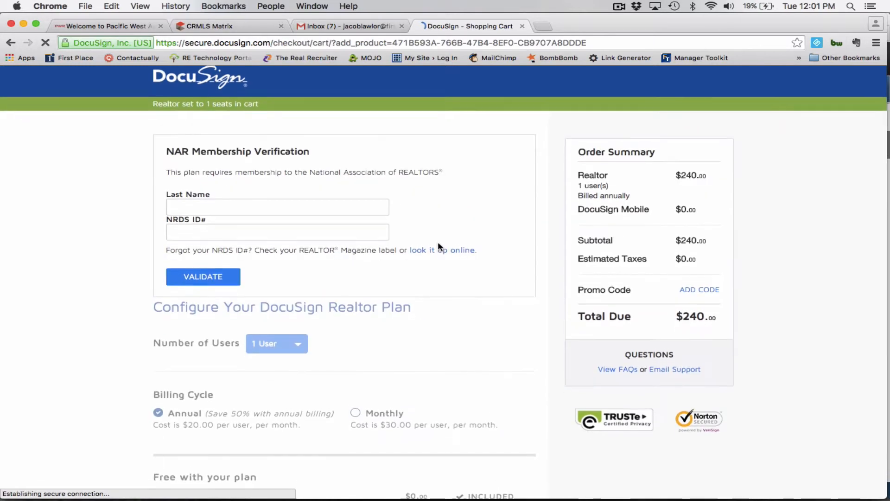
scroll("down", 3)
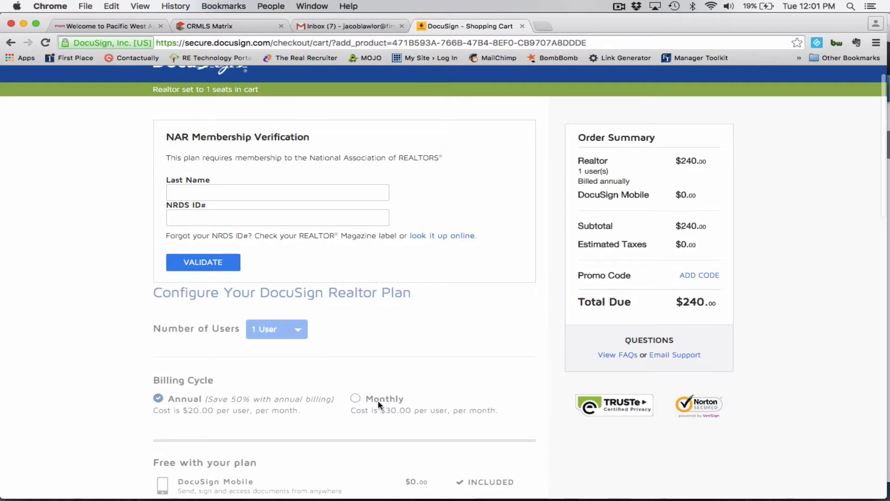
mouse_move(408, 413)
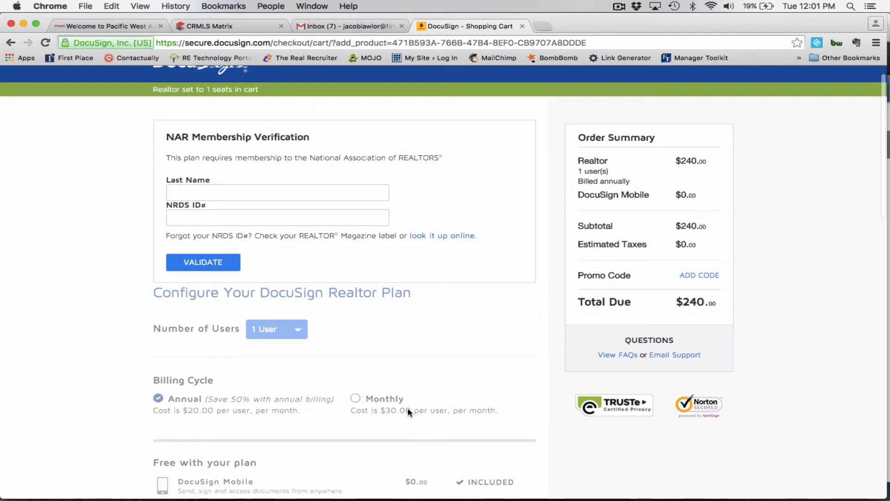
mouse_move(231, 404)
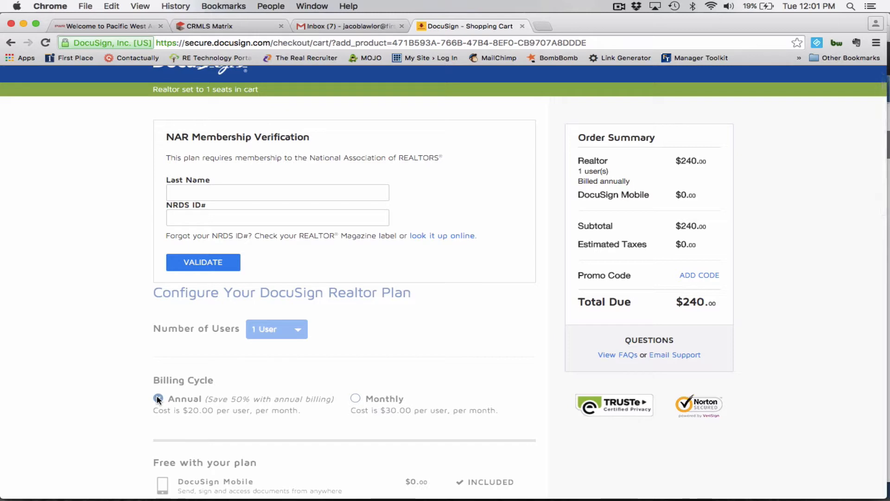
left_click(158, 398)
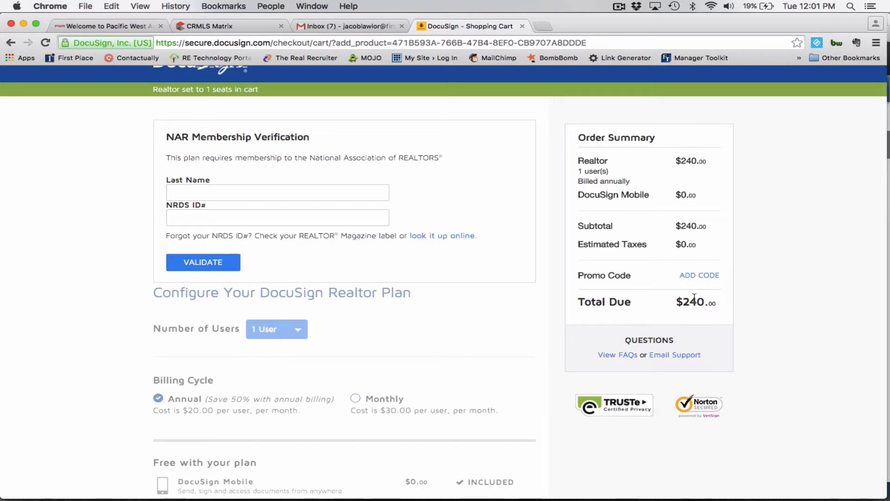
mouse_move(234, 403)
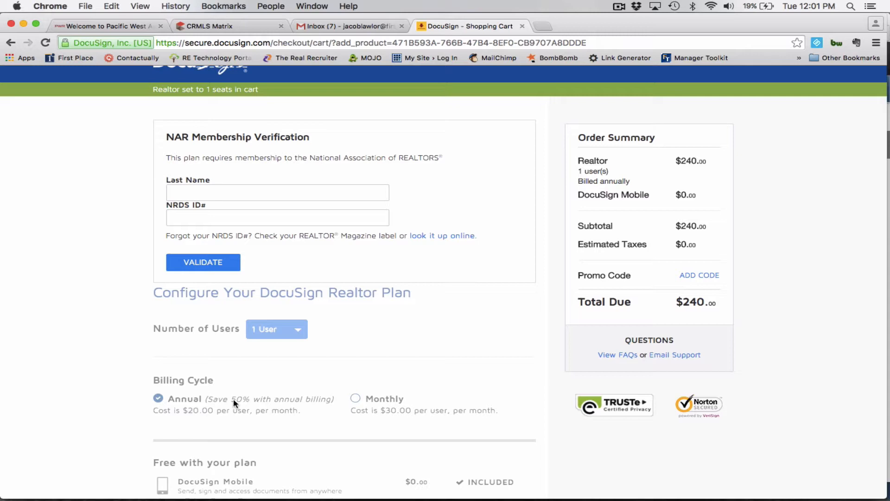
mouse_move(238, 398)
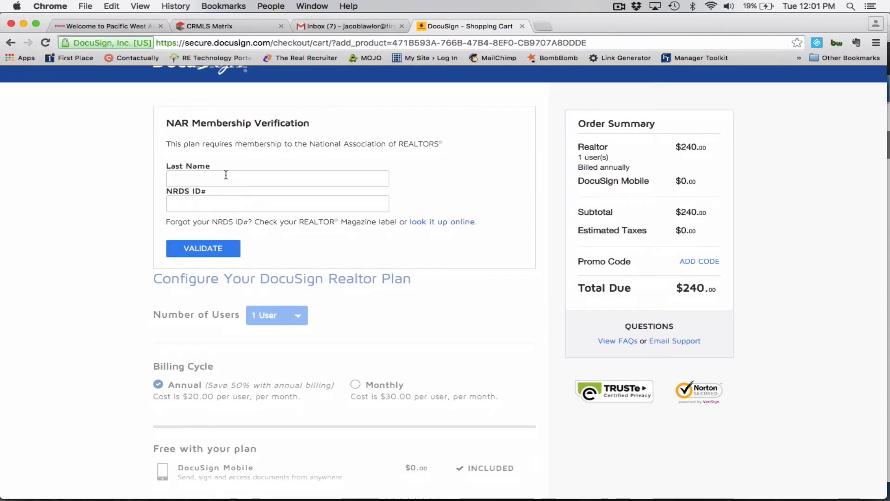
left_click(277, 178)
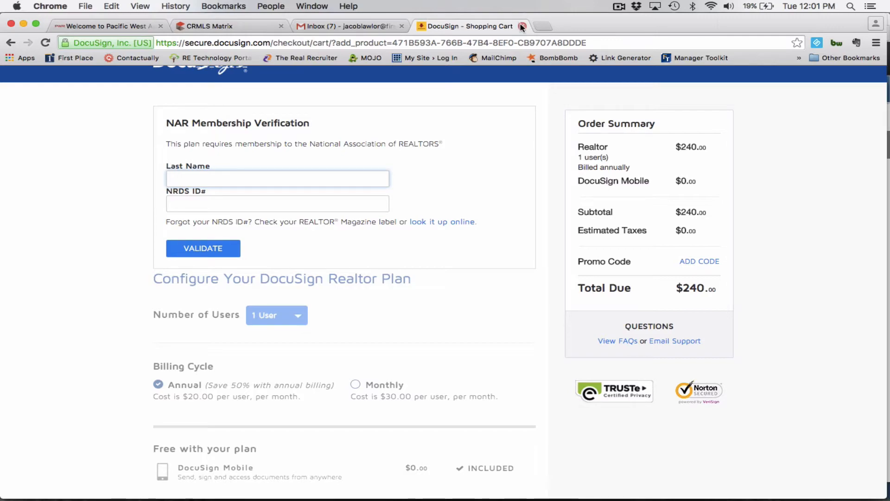
Close the DocuSign tab and open the zipForm Plus account profile via View Profile
left_click(522, 26)
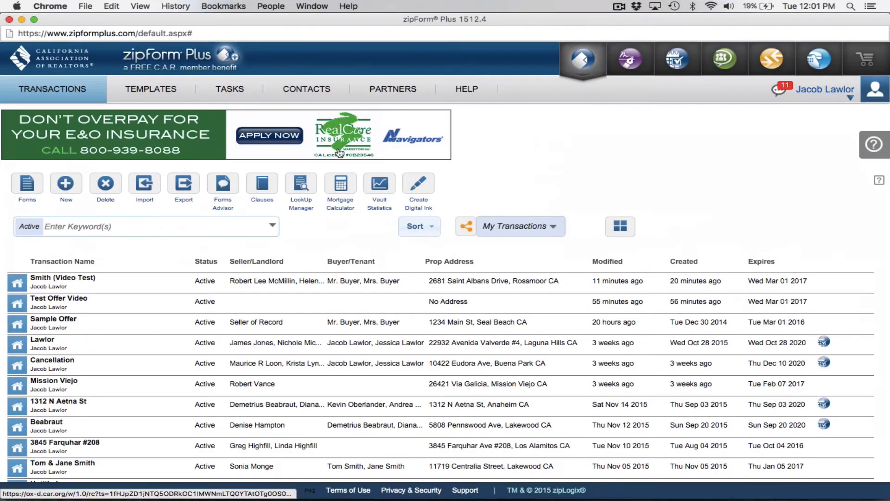
mouse_move(172, 72)
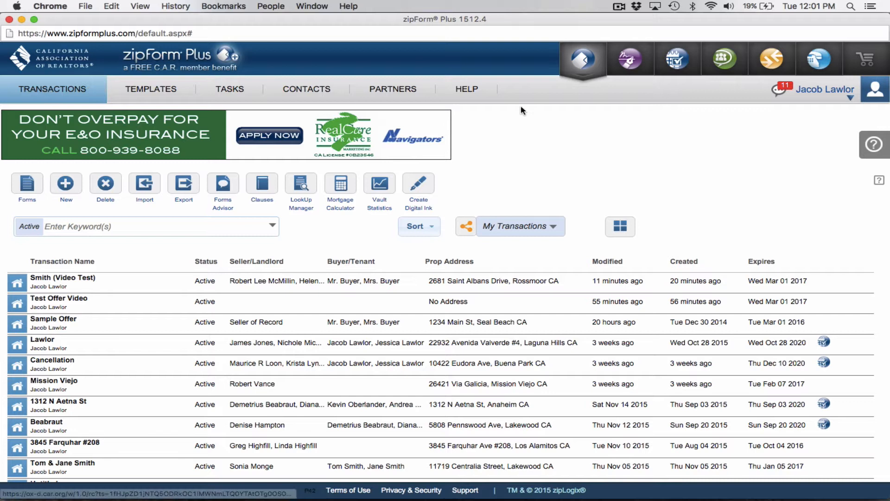
mouse_move(582, 165)
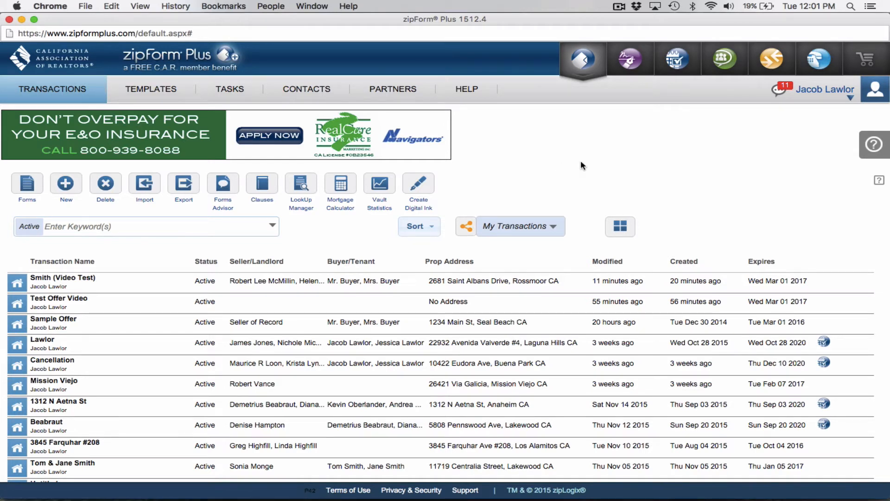
mouse_move(832, 93)
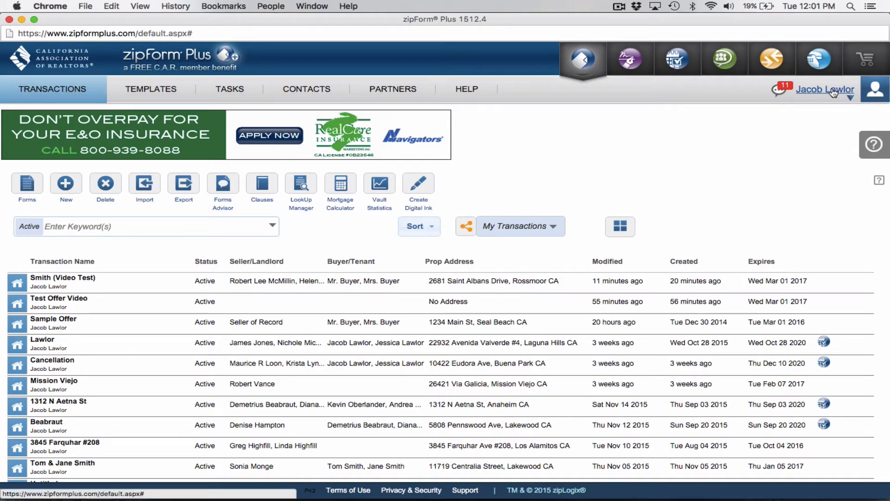
left_click(823, 89)
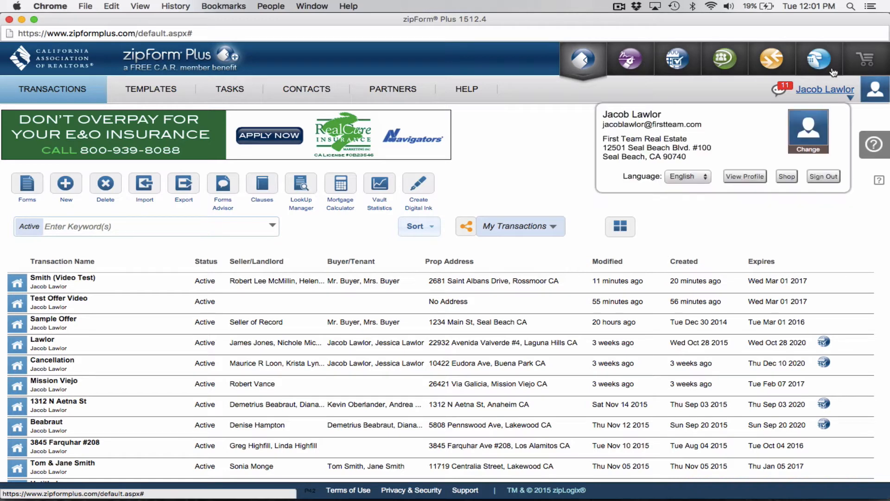
mouse_move(747, 179)
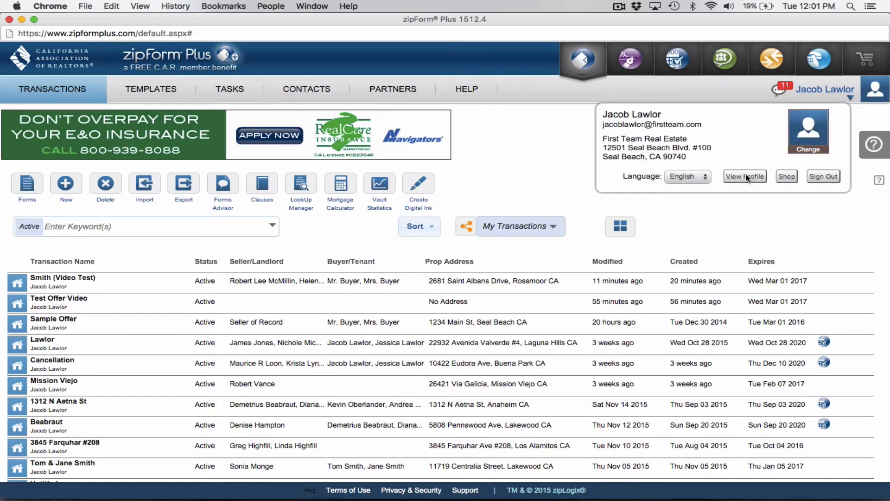
left_click(745, 176)
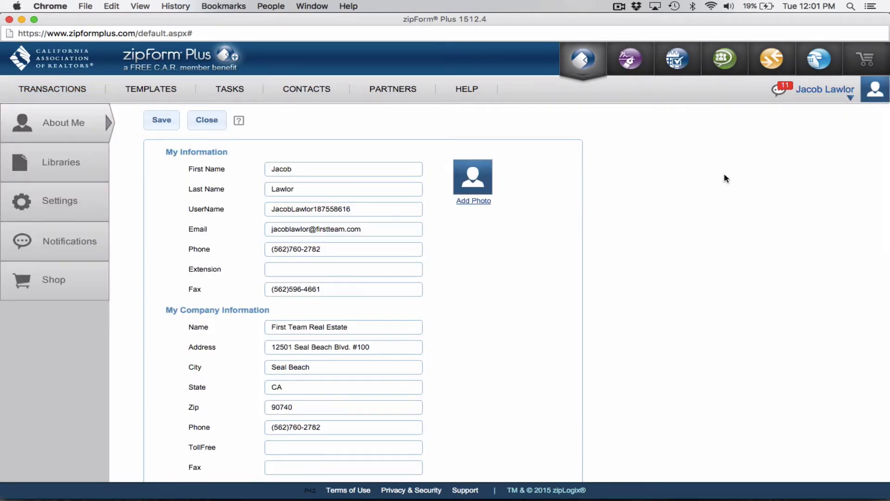
mouse_move(119, 131)
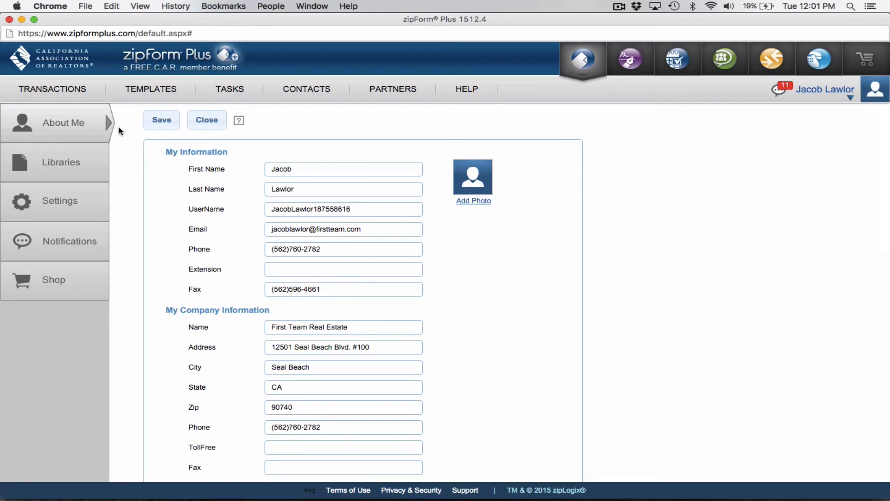
mouse_move(59, 110)
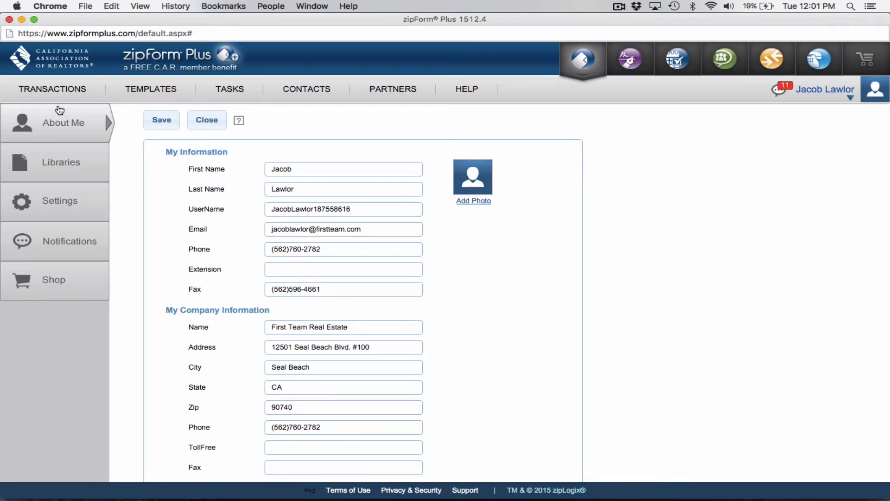
mouse_move(54, 203)
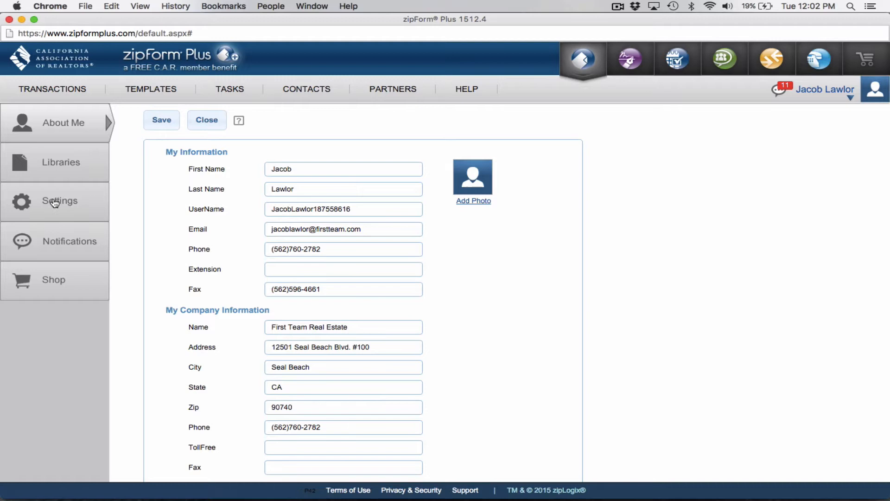
In Settings > E-Signatures Options, choose DocuSign as the e-signature provider
left_click(59, 201)
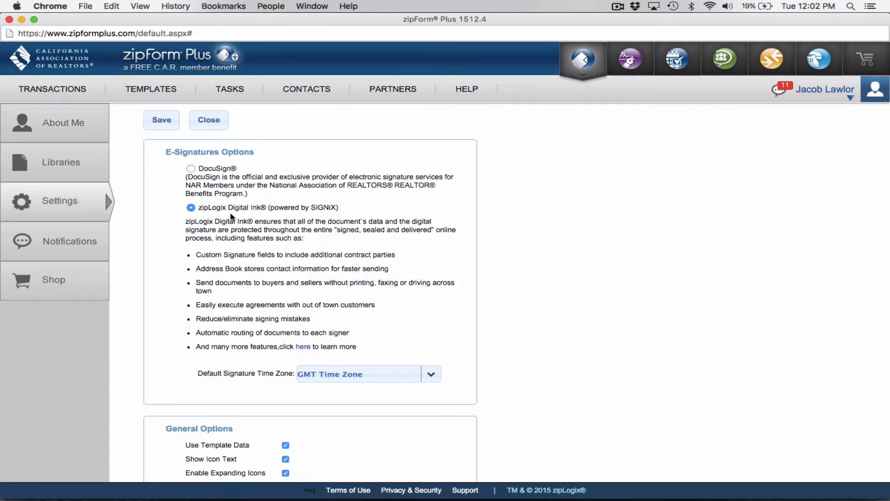
mouse_move(164, 157)
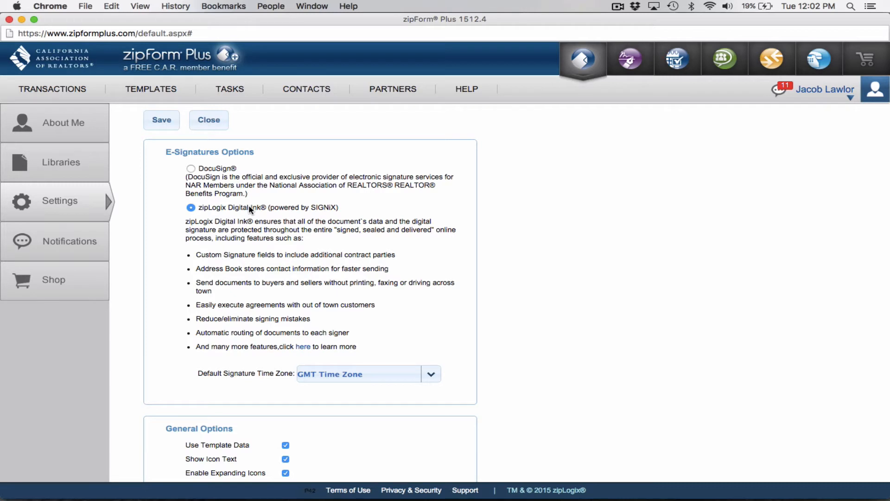
mouse_move(222, 190)
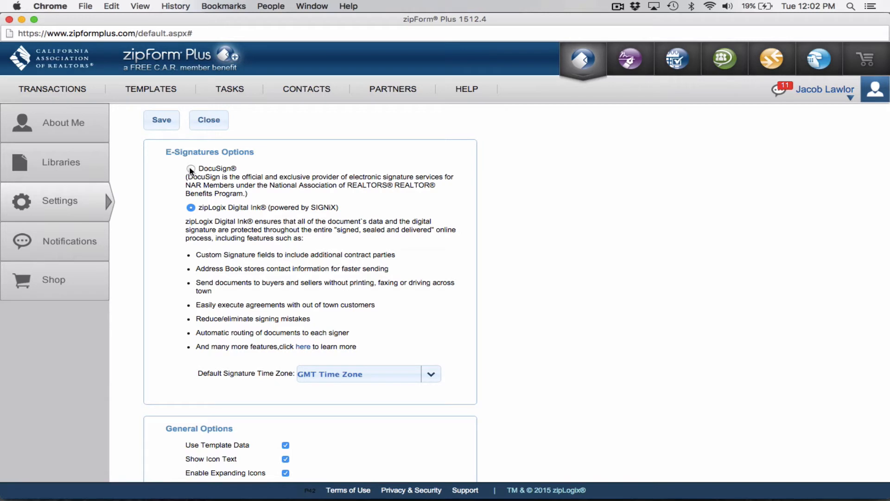
left_click(191, 168)
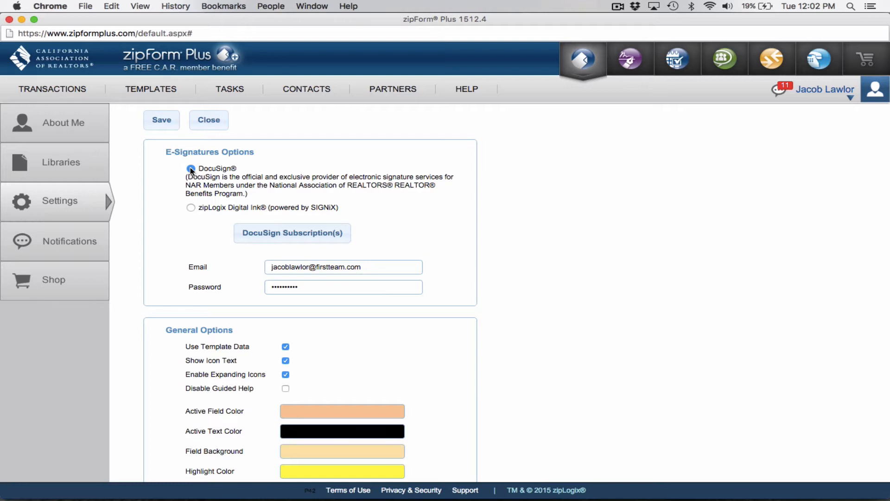
left_click(191, 168)
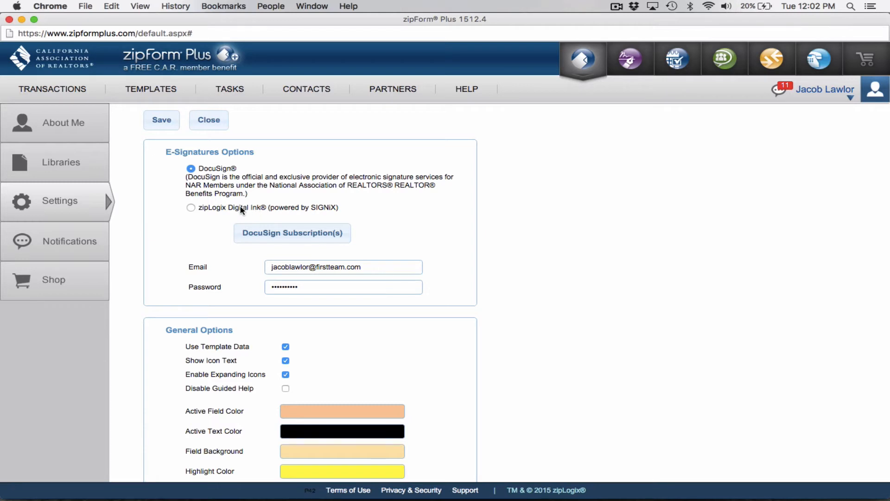
mouse_move(236, 252)
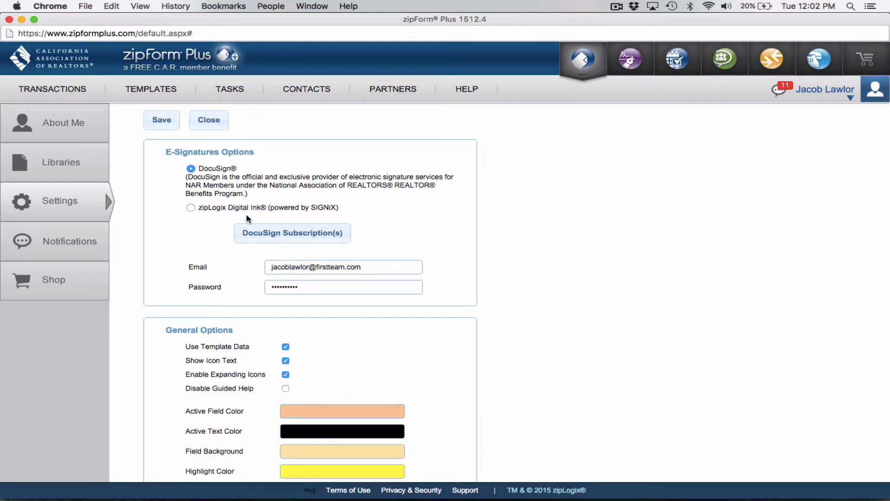
Save the DocuSign preferences and return to the Transactions list
left_click(161, 120)
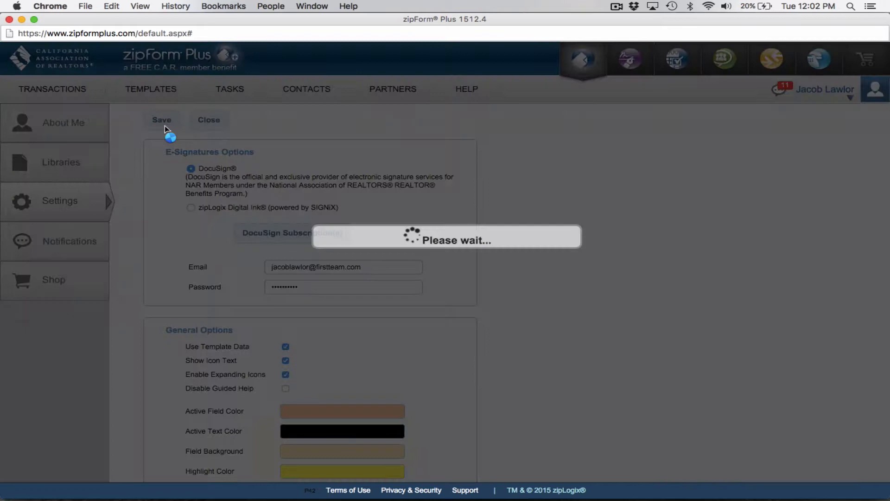
left_click(162, 120)
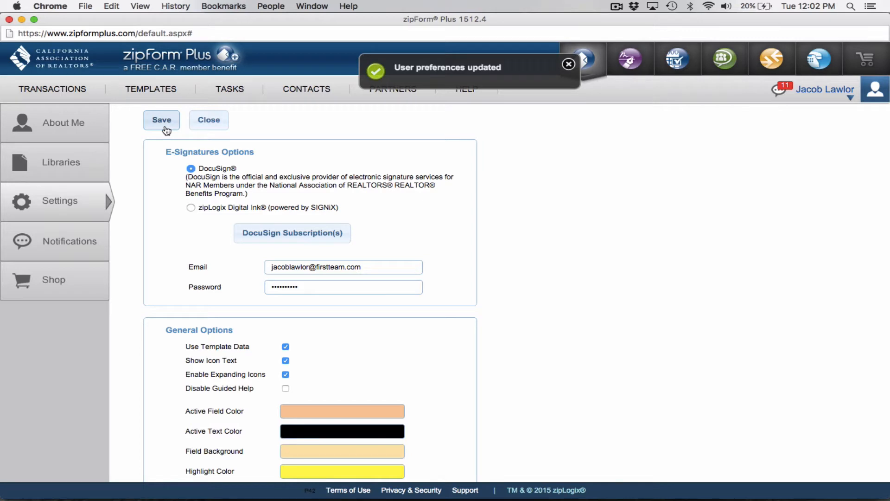
left_click(569, 64)
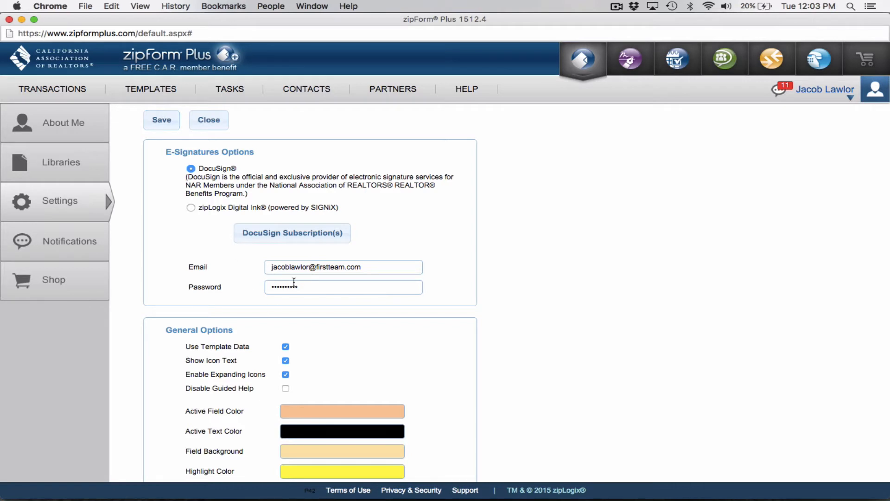
mouse_move(322, 74)
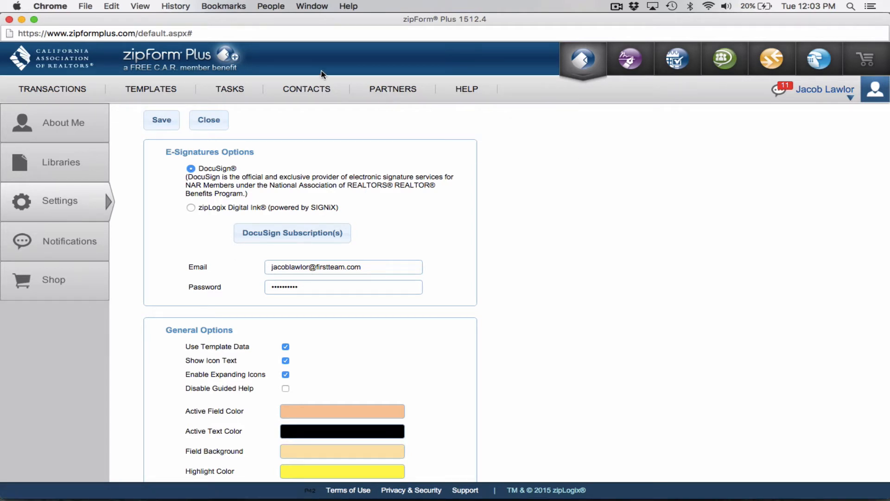
mouse_move(52, 89)
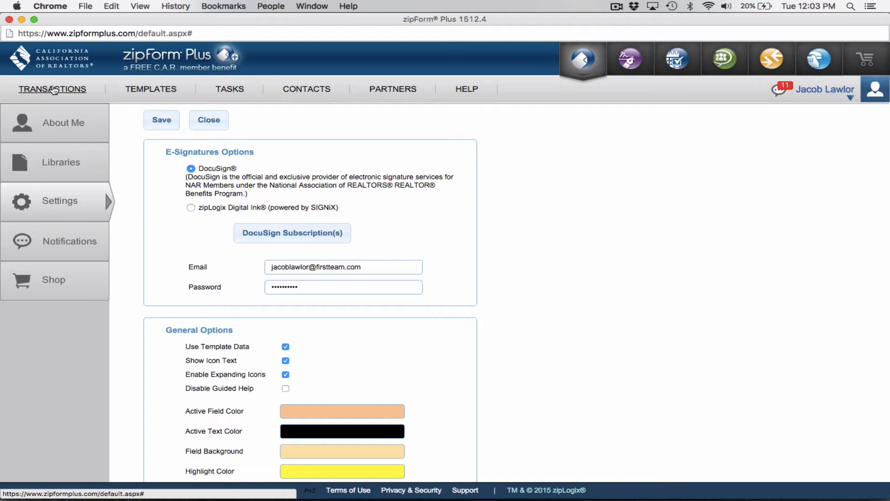
left_click(52, 89)
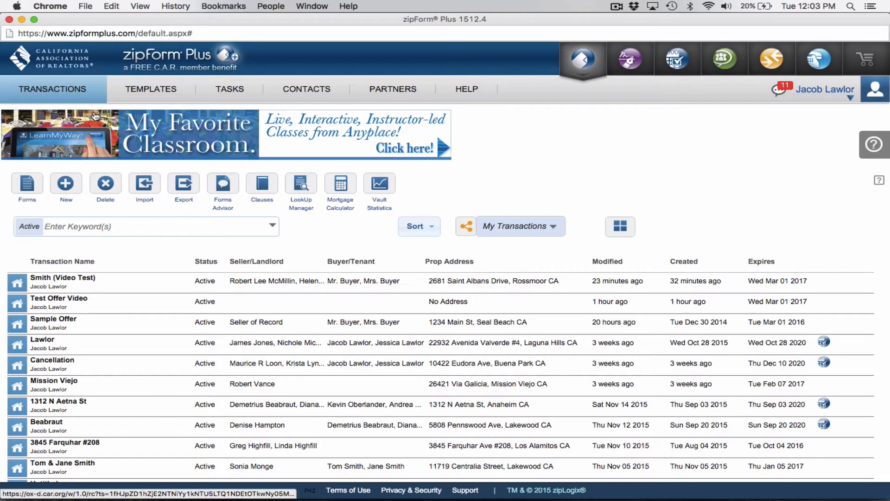
mouse_move(100, 264)
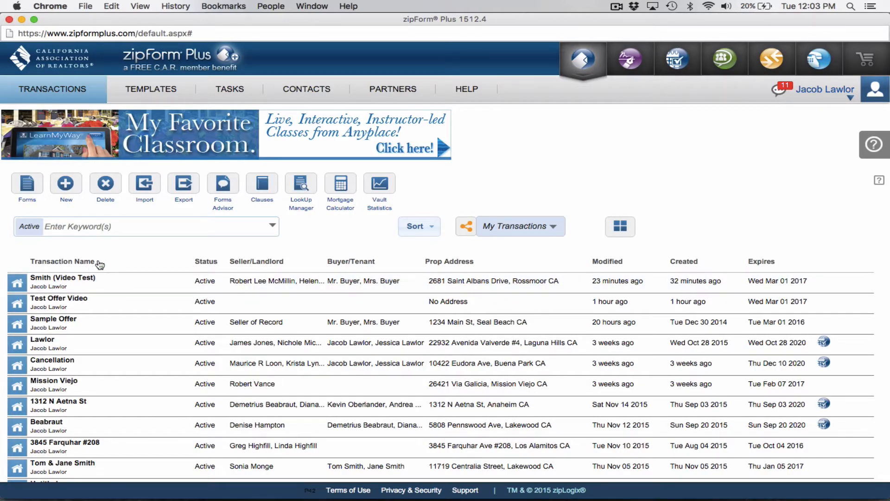
mouse_move(148, 260)
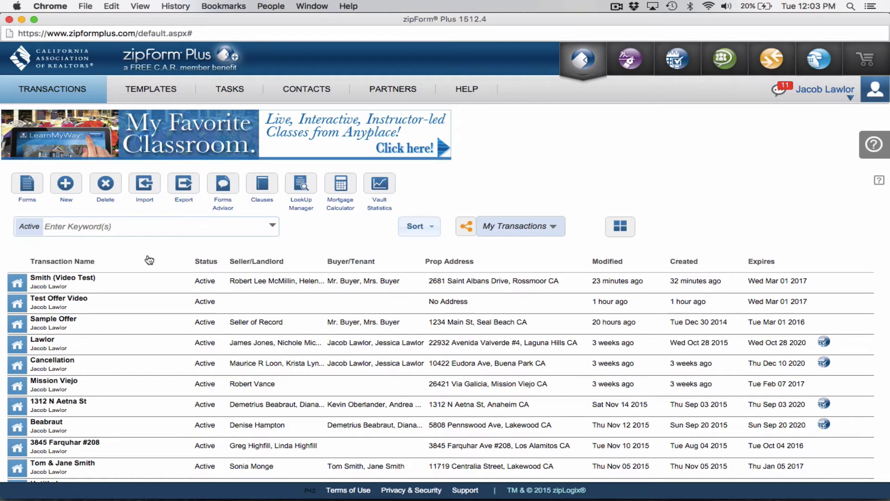
Open the Smith (Video Test) transaction's Residential Purchase Agreement and scroll through it
left_click(63, 280)
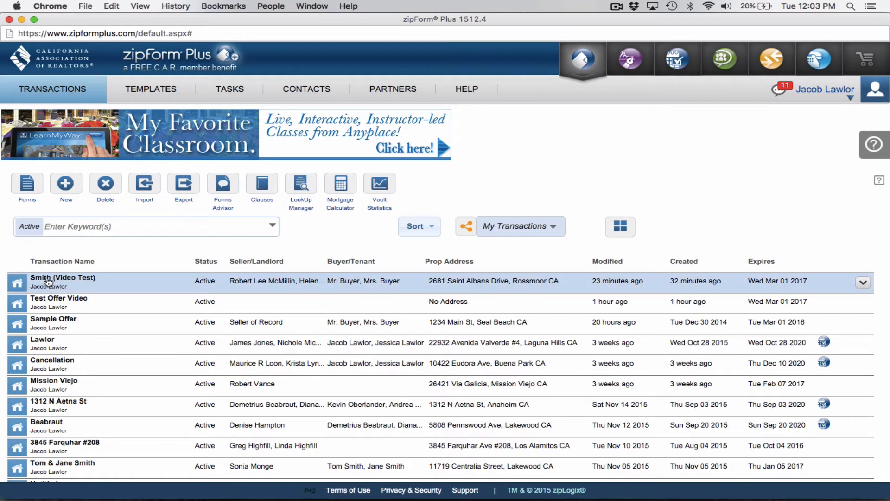
left_click(62, 280)
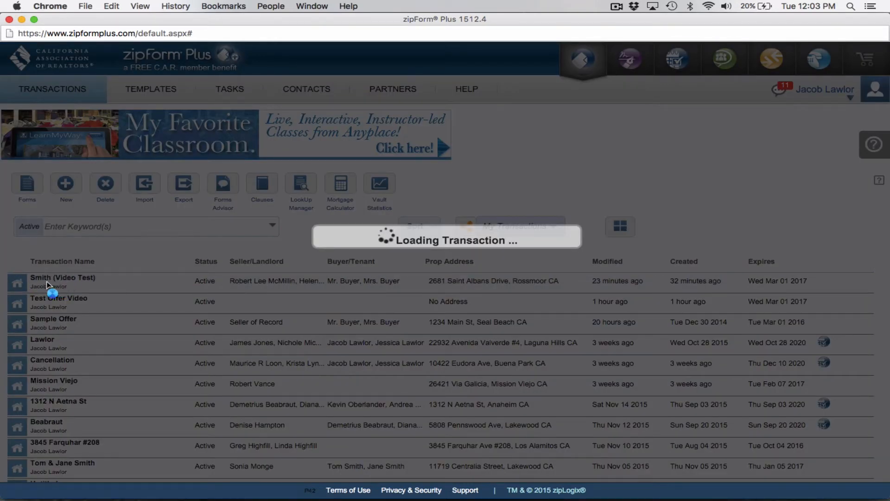
left_click(62, 277)
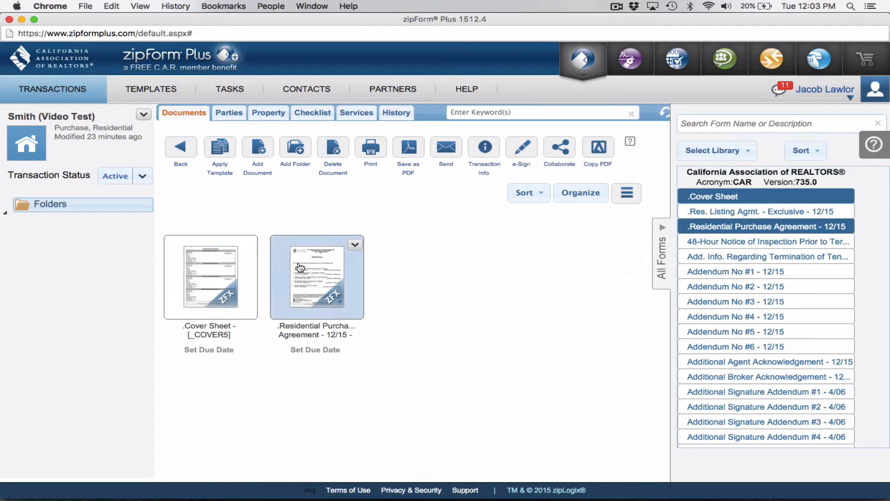
double_click(316, 277)
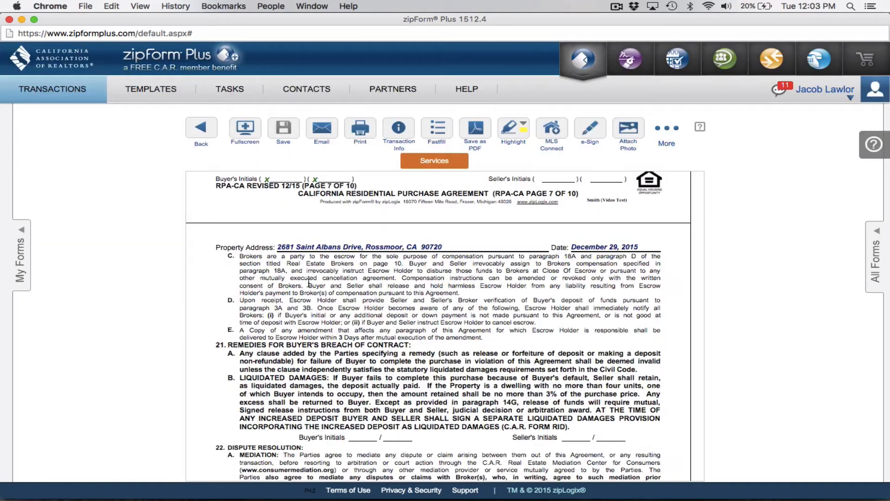
scroll("up", 3)
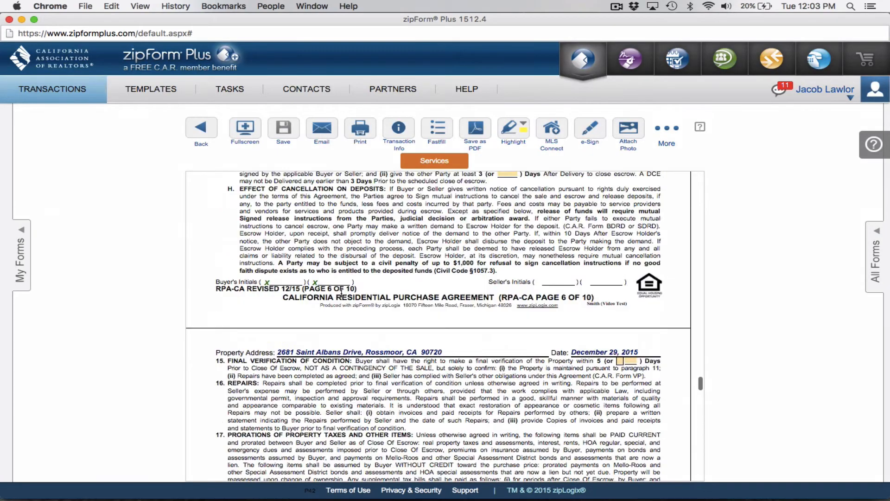
scroll("up", 3)
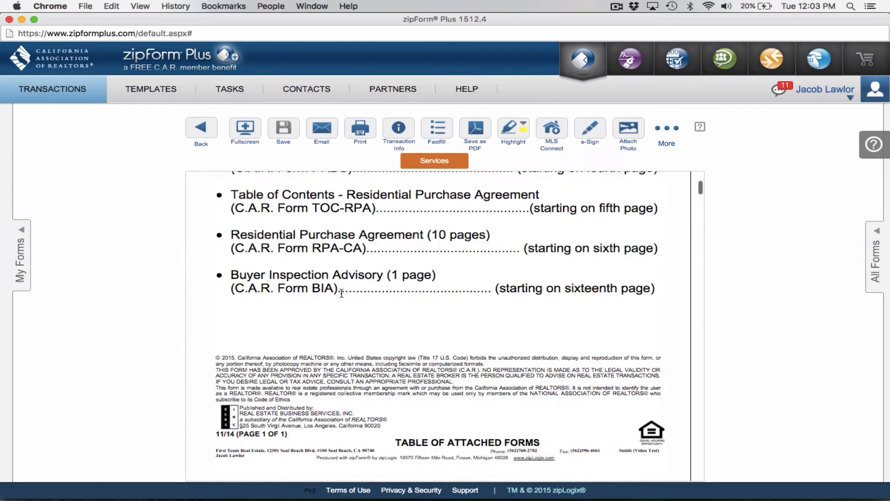
Choose 'Sign this form' from the e-Sign menu to send only this agreement
left_click(590, 127)
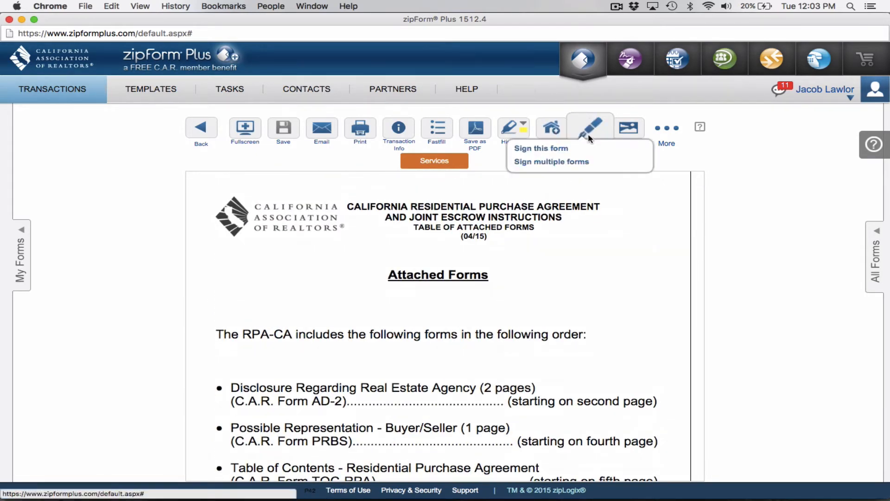
mouse_move(553, 148)
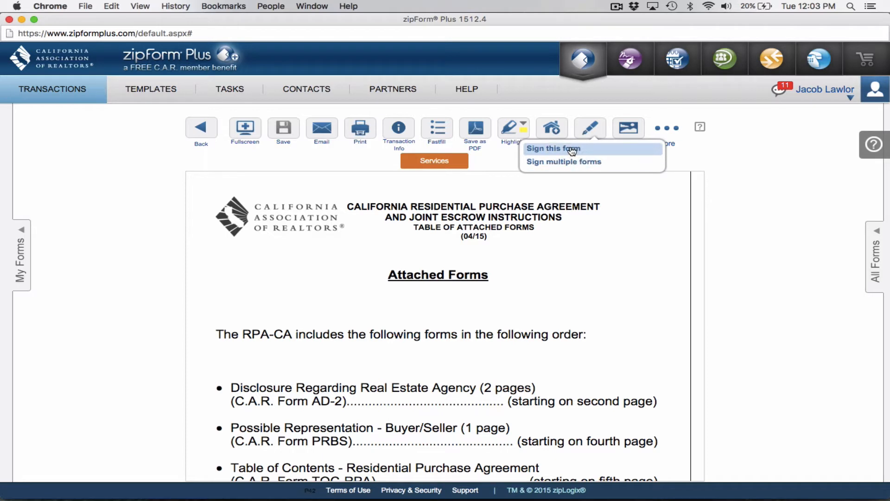
left_click(553, 148)
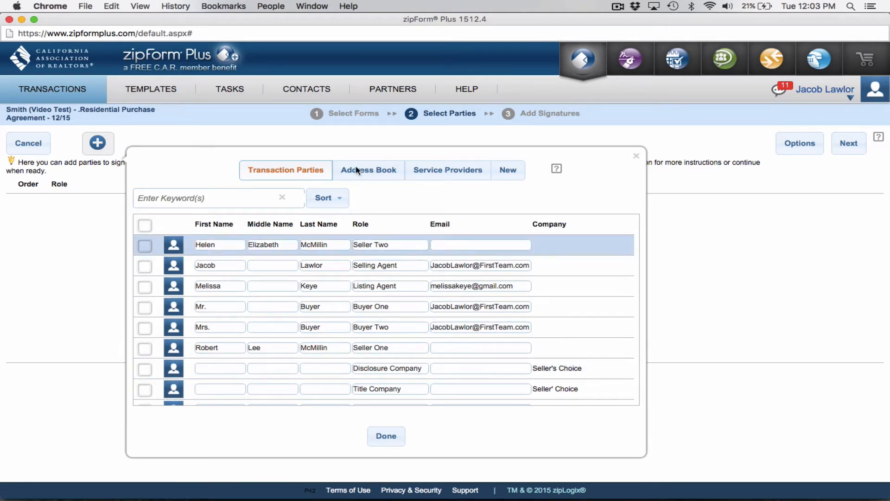
mouse_move(345, 247)
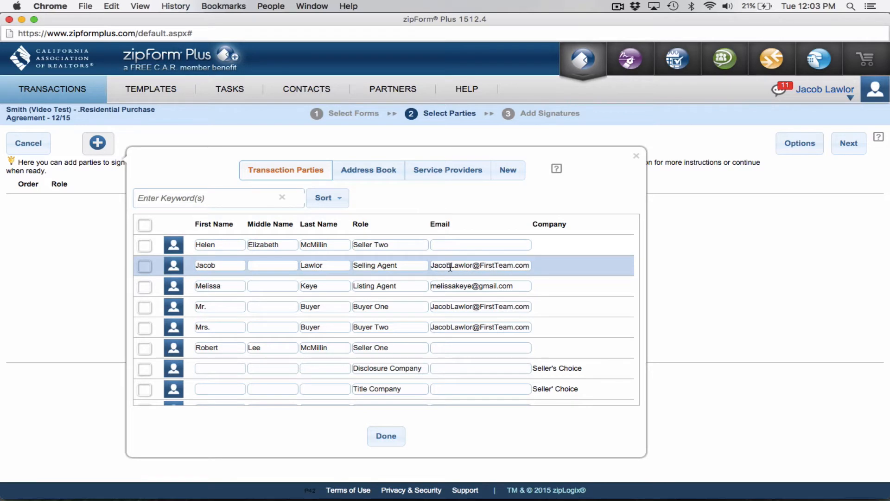
mouse_move(444, 260)
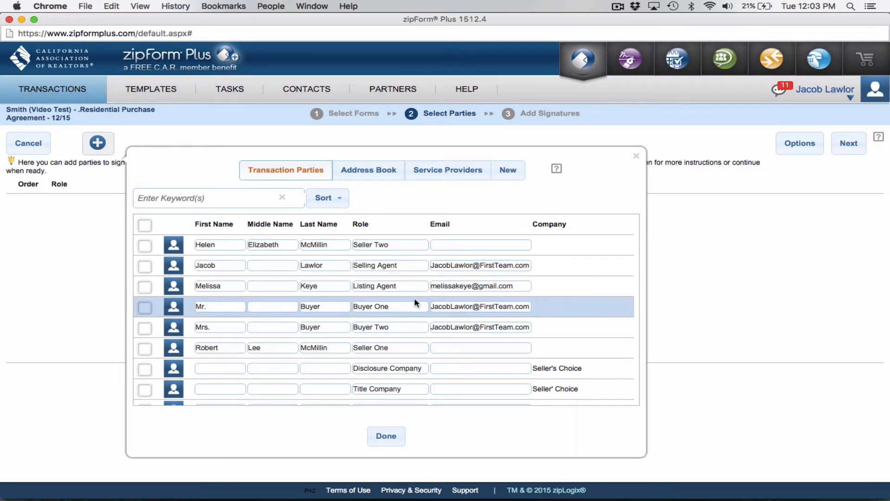
Tick Buyer One, Buyer Two and Selling Agent as signers and confirm with Done
left_click(145, 327)
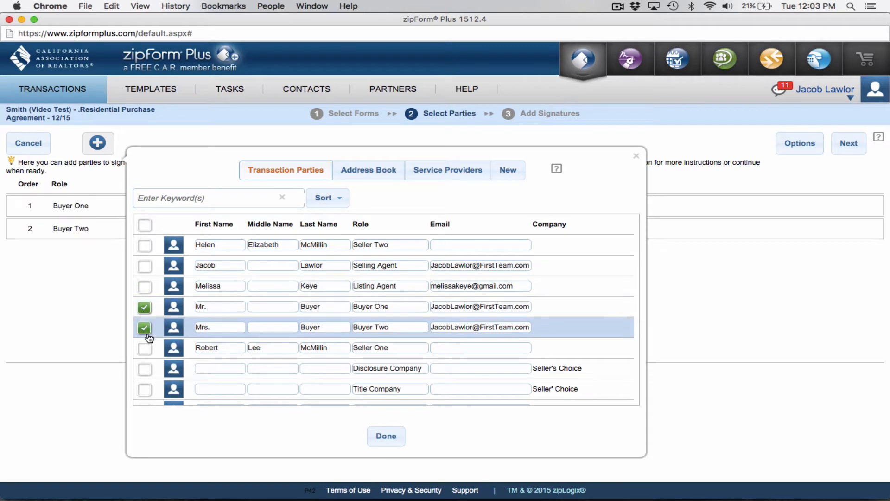
left_click(145, 265)
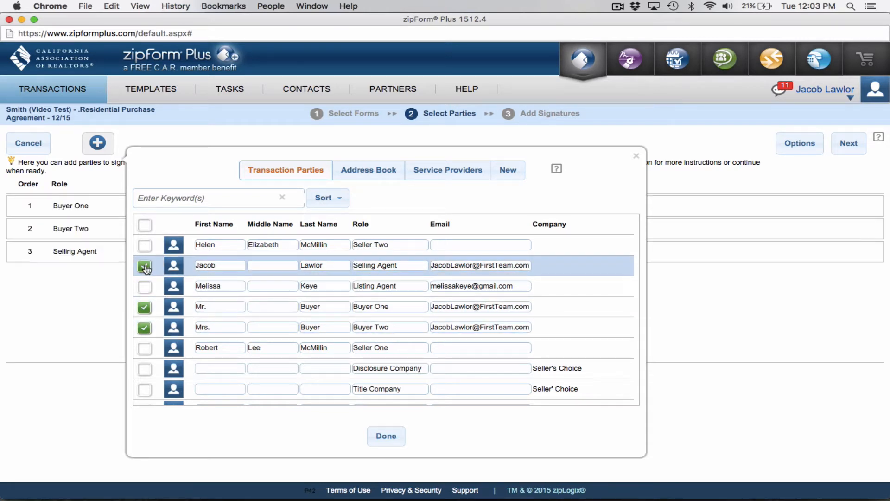
left_click(145, 265)
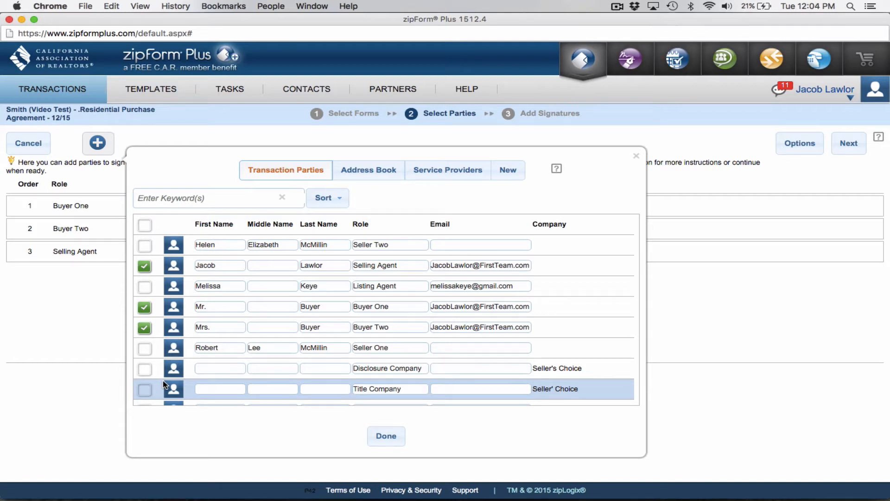
mouse_move(386, 436)
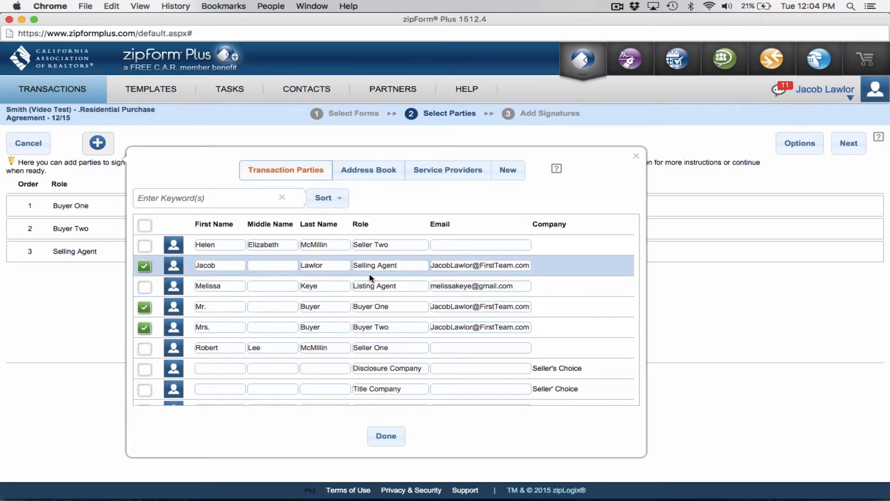
mouse_move(386, 435)
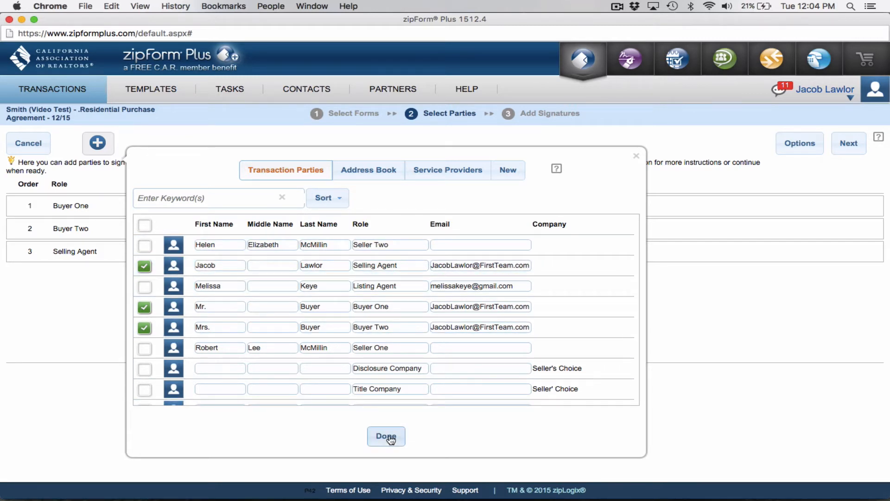
left_click(386, 436)
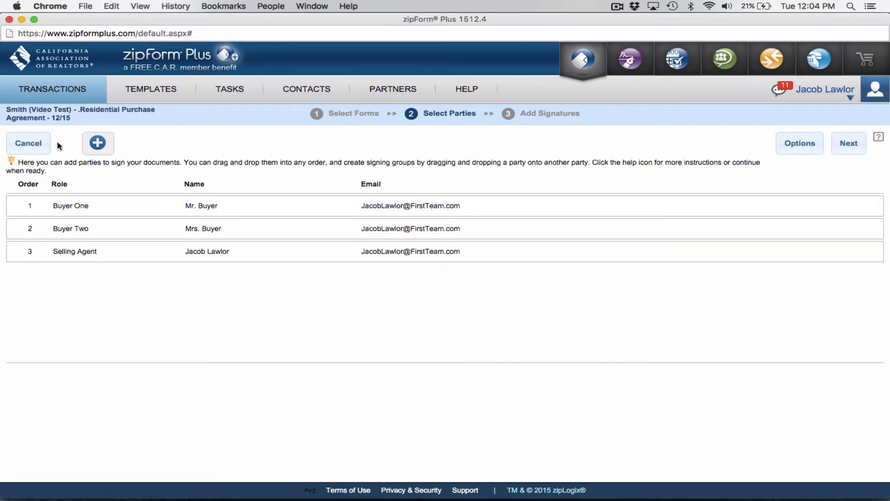
mouse_move(848, 143)
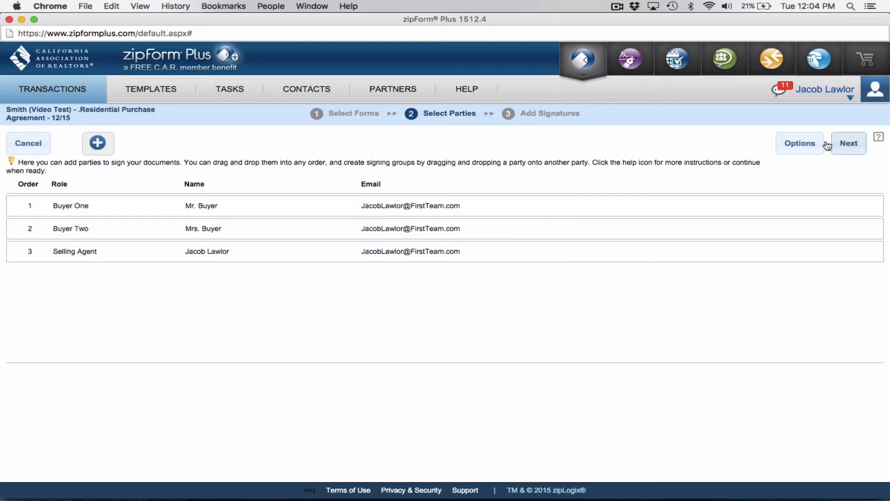
mouse_move(32, 206)
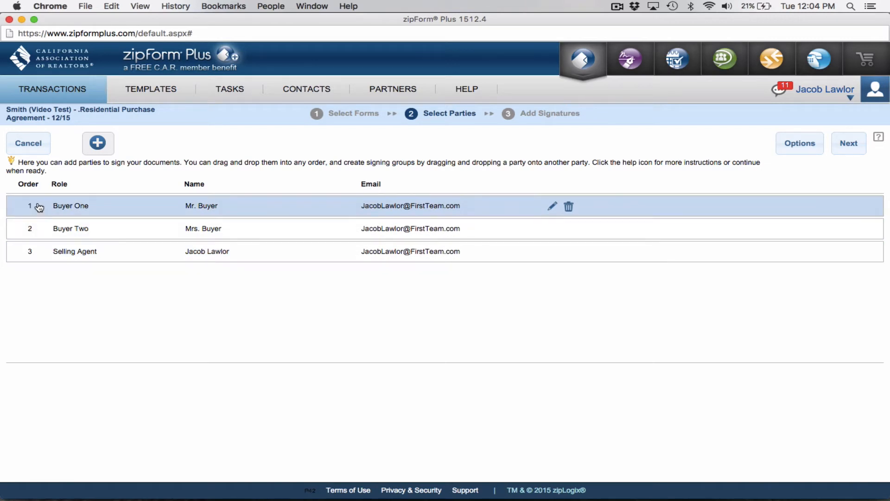
mouse_move(523, 206)
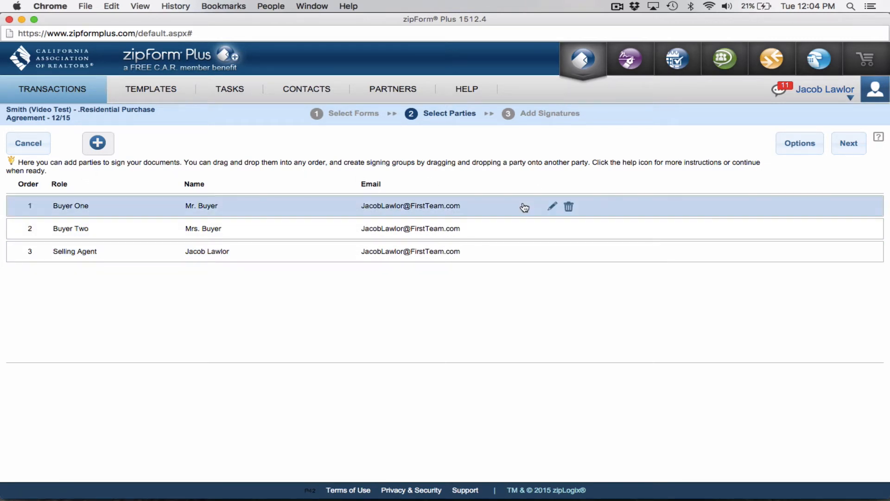
mouse_move(553, 206)
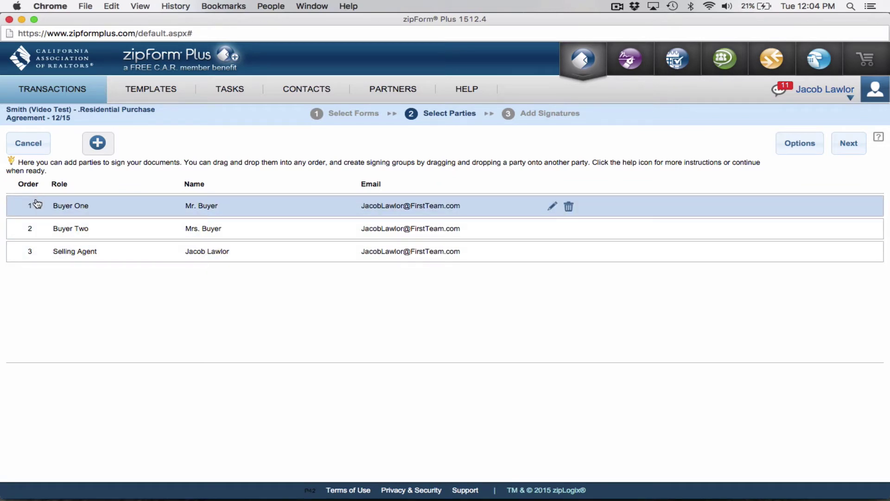
mouse_move(754, 165)
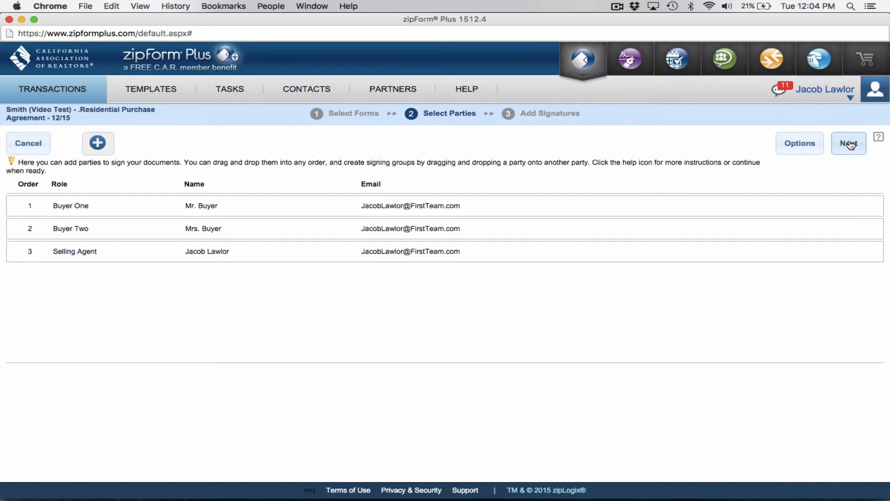
Continue past Select Parties with the three signers via Next
left_click(848, 143)
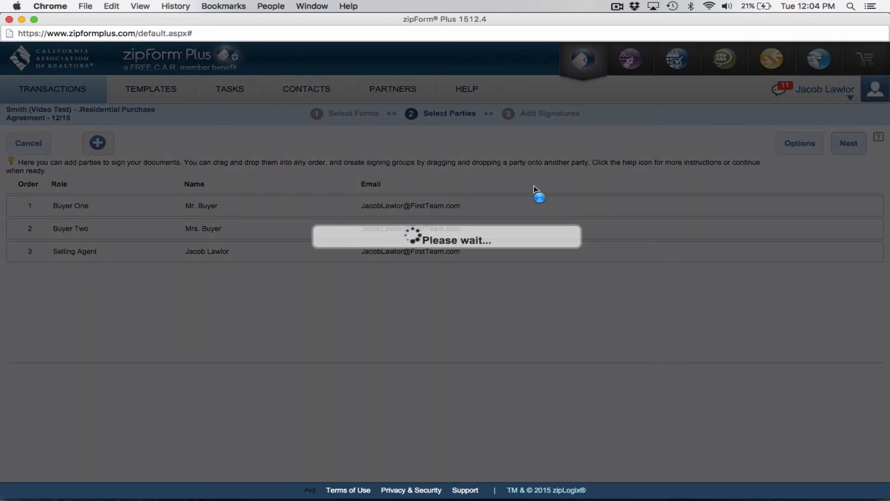
Load the DocuSign Add Signatures view and scroll to page 2's buyer signature lines
left_click(848, 143)
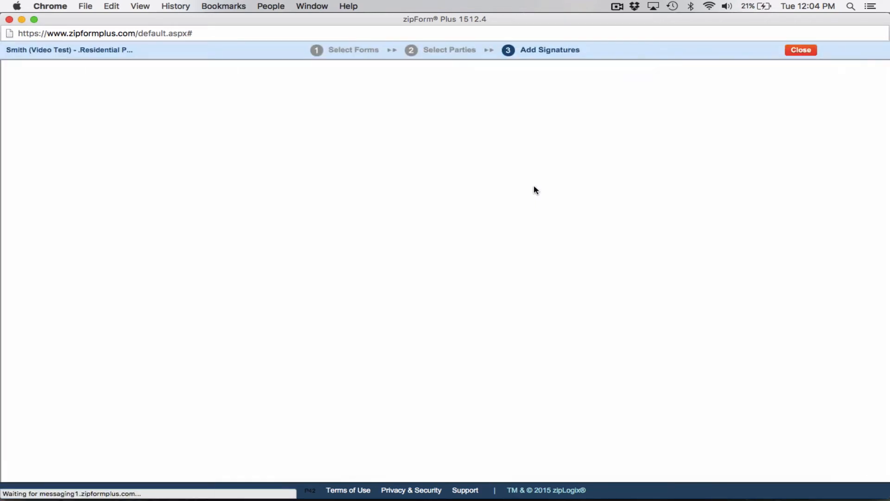
mouse_move(398, 133)
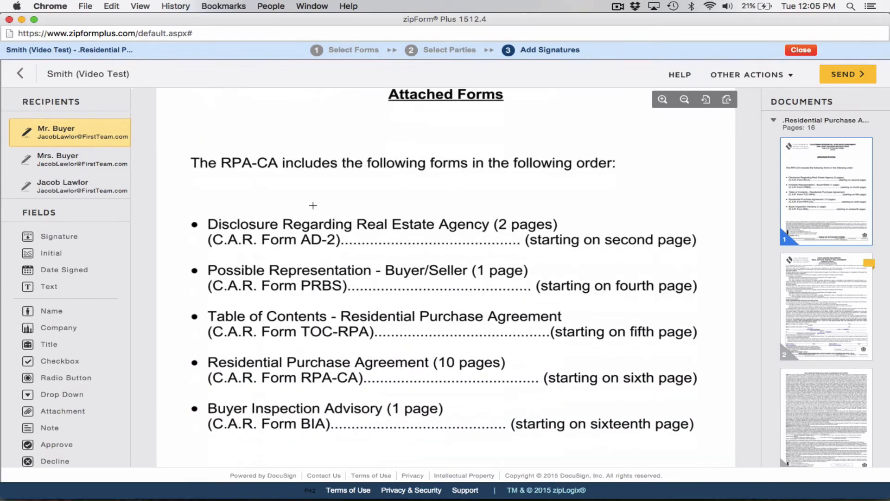
scroll("down", 3)
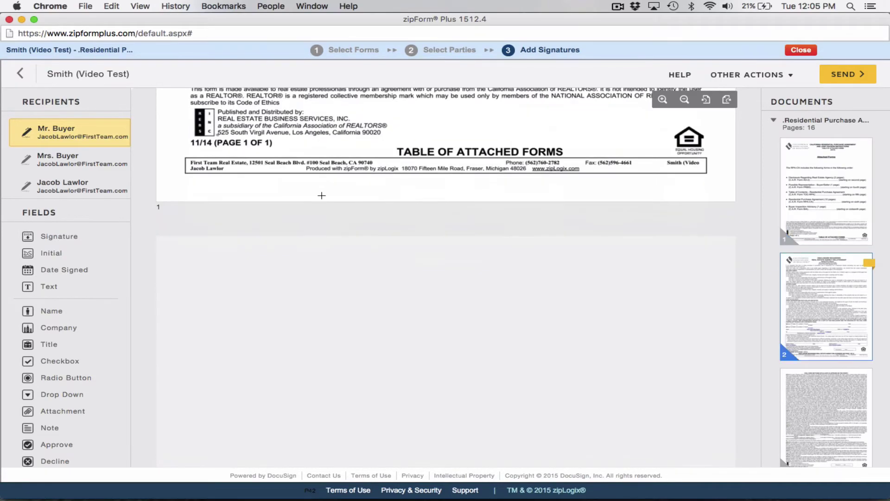
scroll("down", 3)
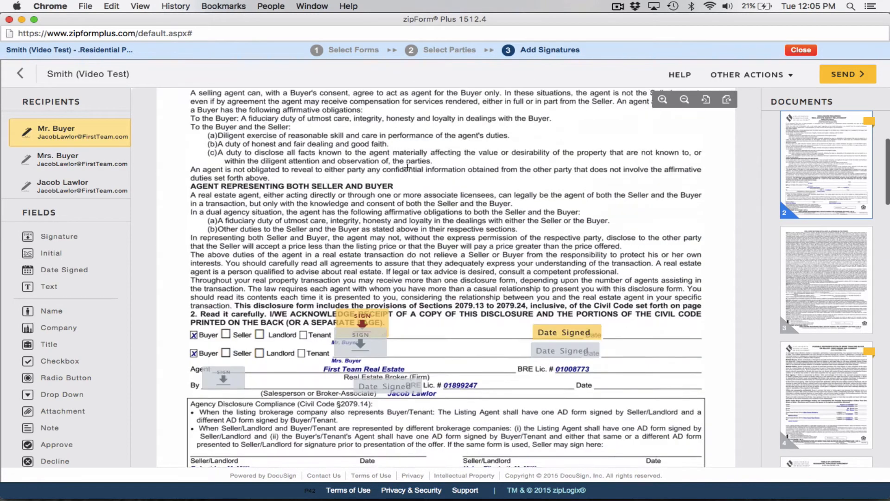
scroll("down", 3)
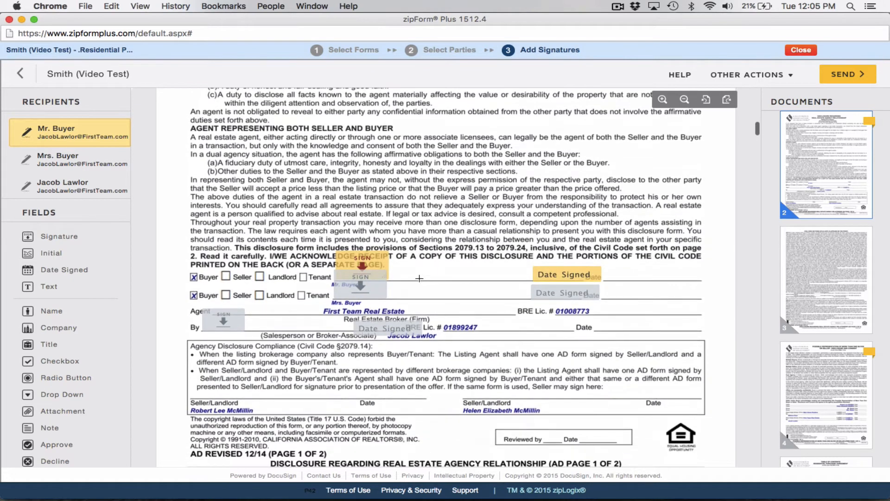
mouse_move(651, 269)
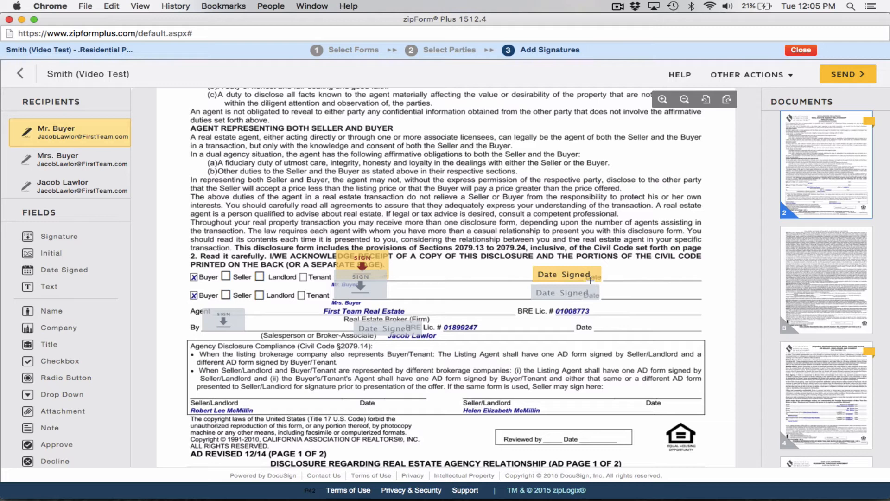
mouse_move(378, 332)
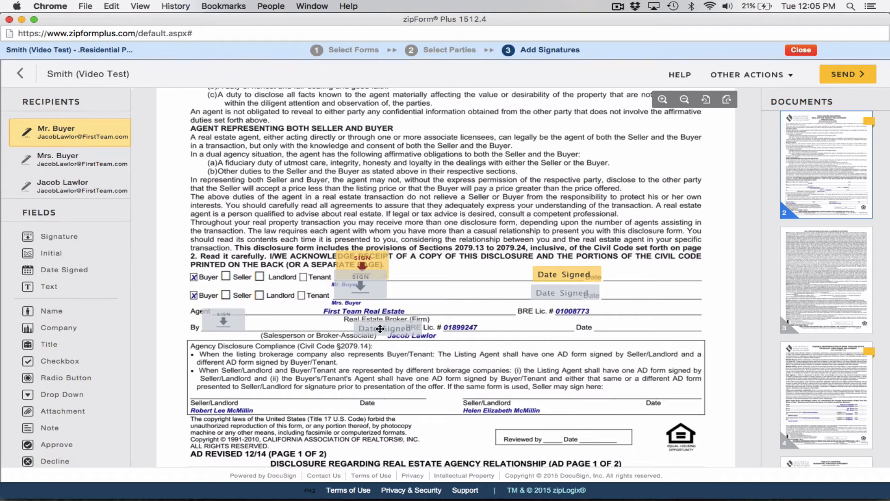
Place Mr. Buyer's and Mrs. Buyer's Date Signed fields on their date lines on the agency disclosure
left_click(386, 328)
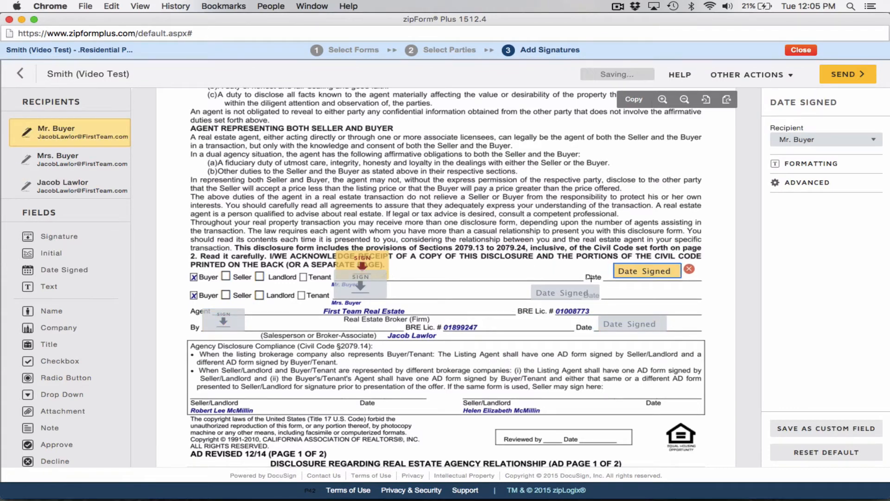
left_click(646, 291)
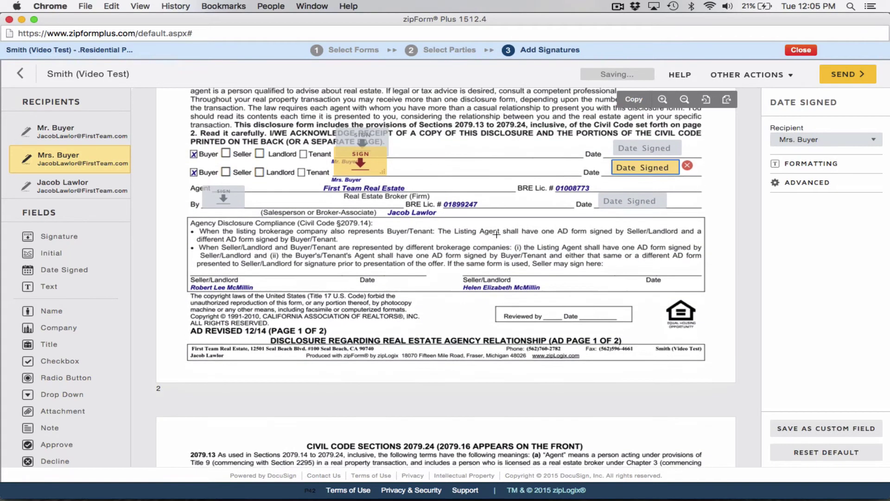
Make Mrs. Buyer's liquidated-damages initial field on page 8 a Required Field
scroll("down", 3)
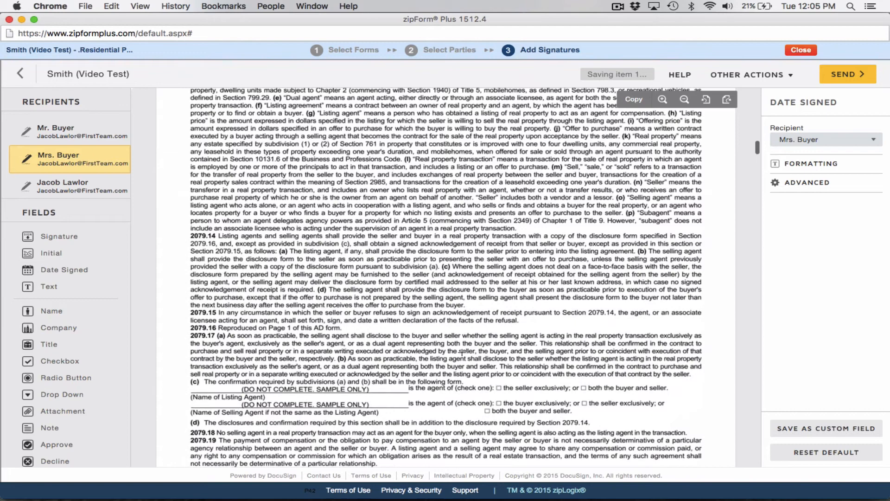
scroll("down", 3)
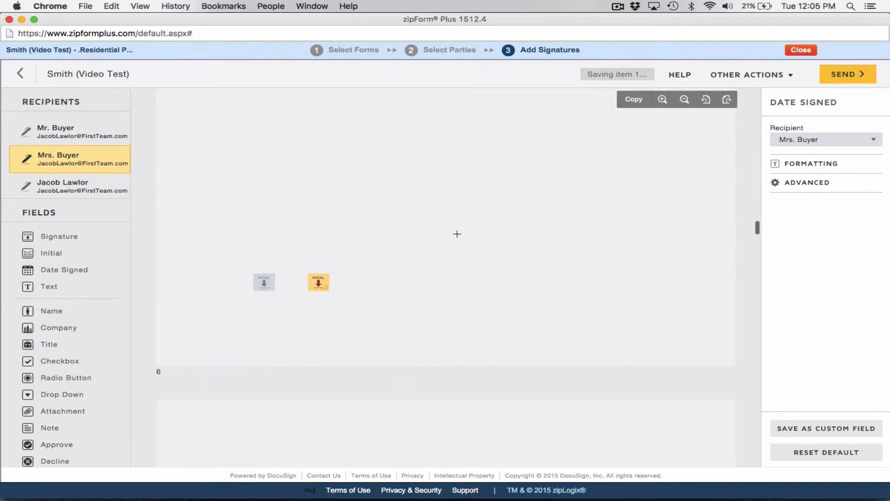
scroll("down", 3)
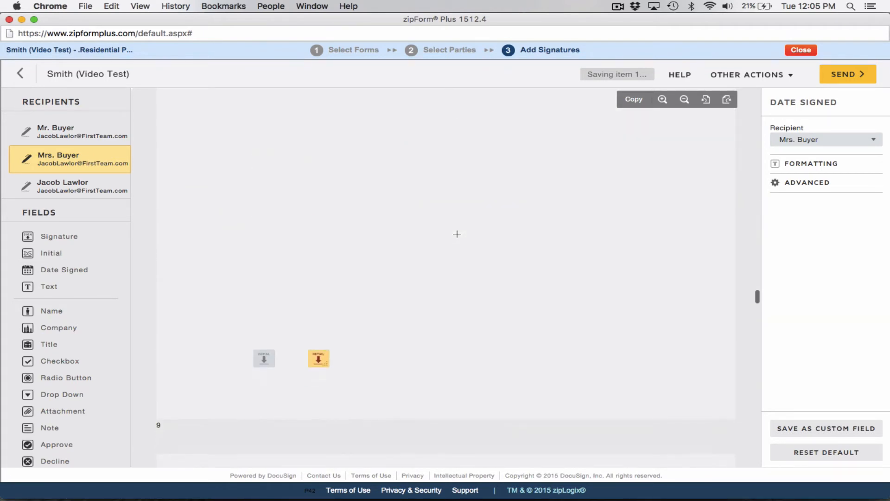
scroll("down", 3)
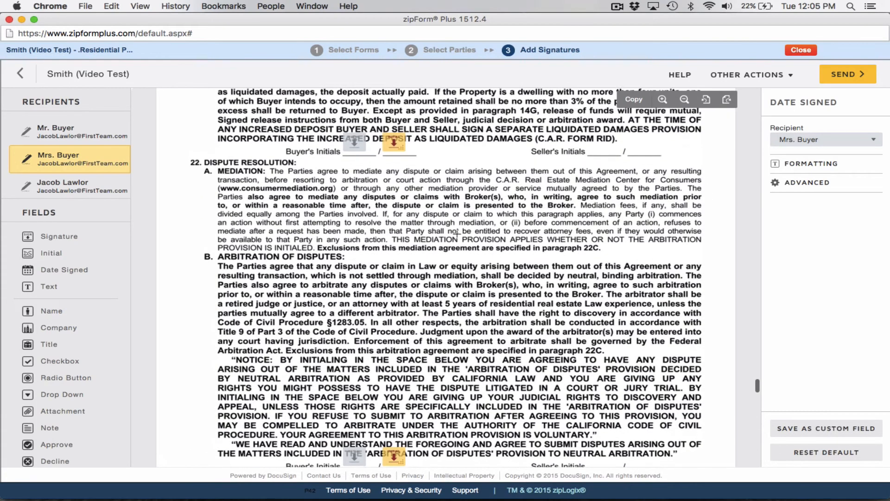
left_click(393, 143)
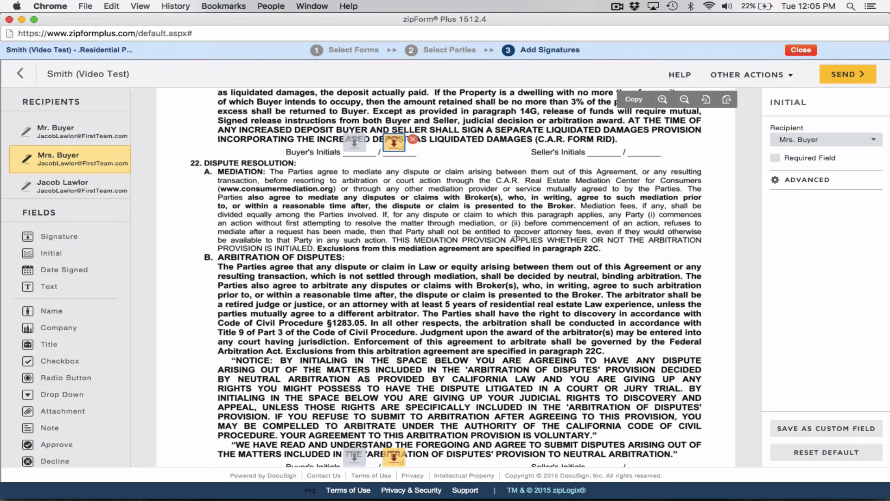
scroll("down", 3)
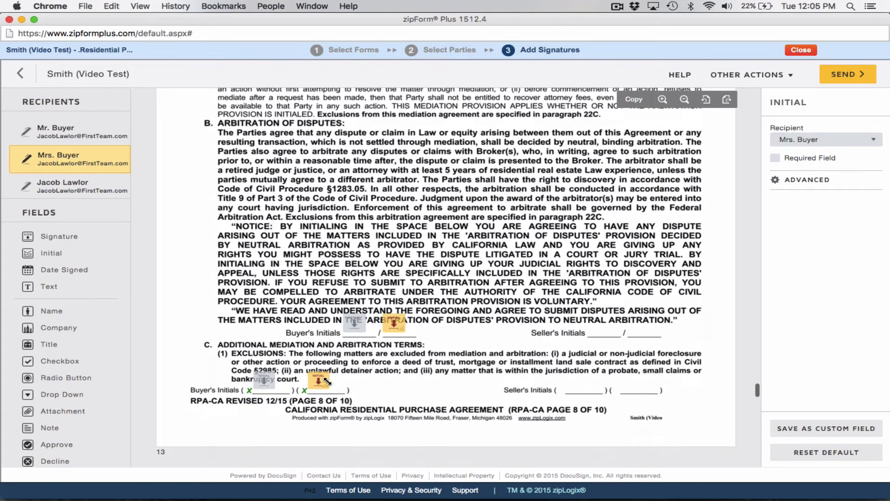
left_click(775, 157)
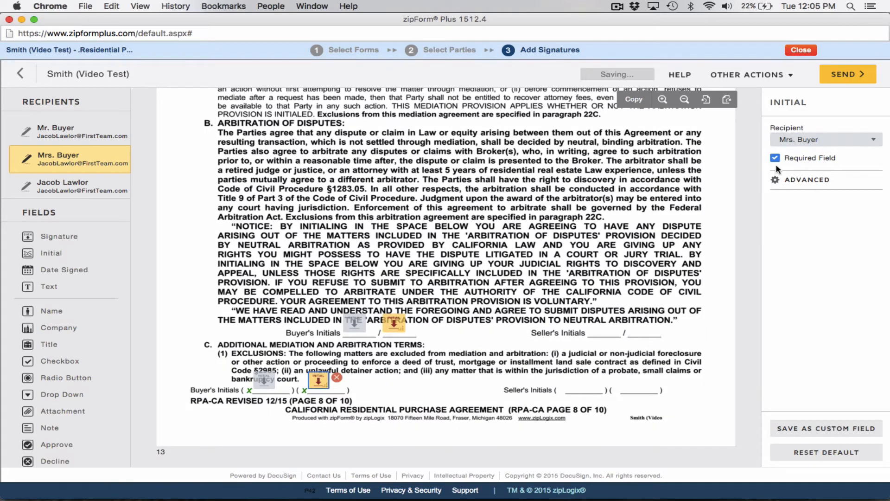
Review the buyer initial lines and the page 9 signature and date fields for both buyers
scroll("up", 3)
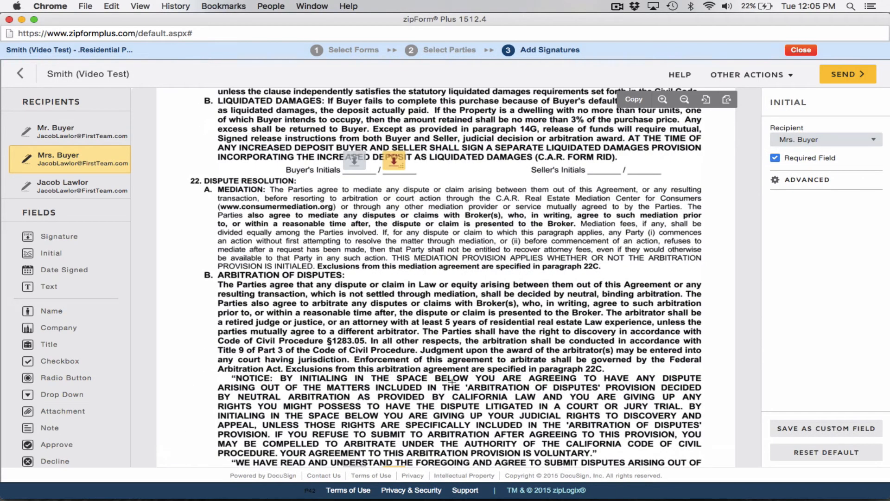
scroll("up", 3)
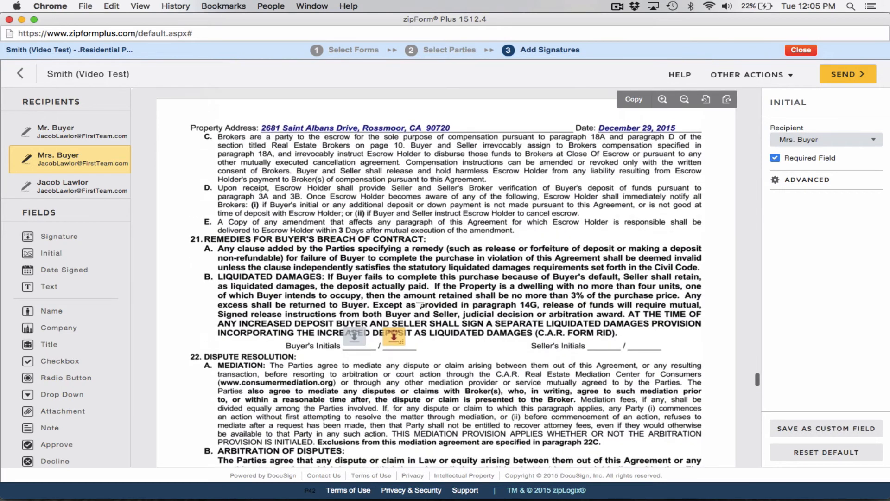
scroll("down", 3)
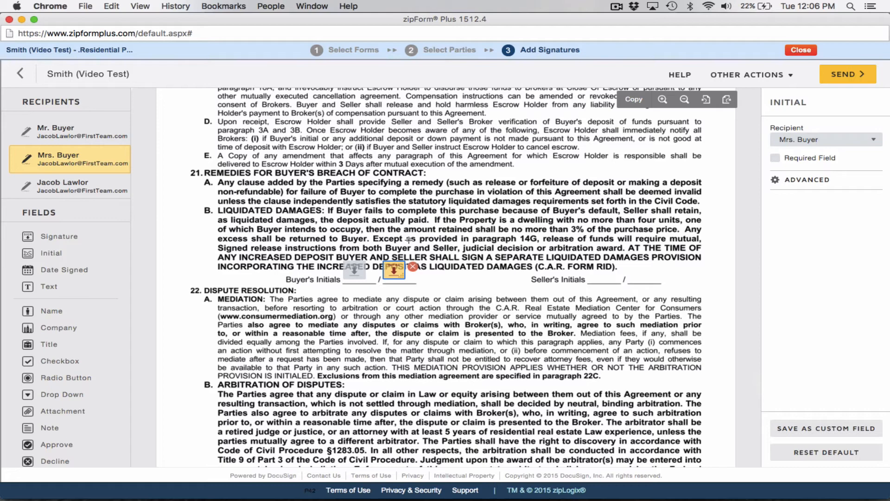
mouse_move(317, 313)
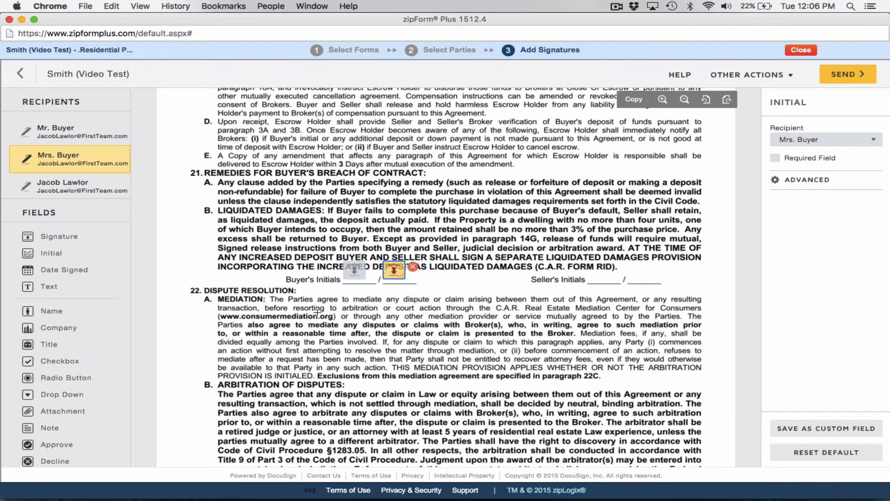
scroll("down", 3)
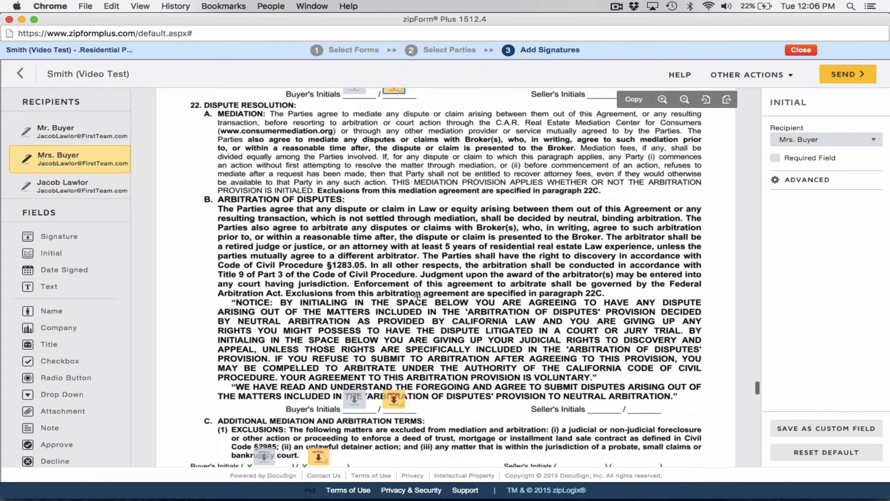
scroll("up", 3)
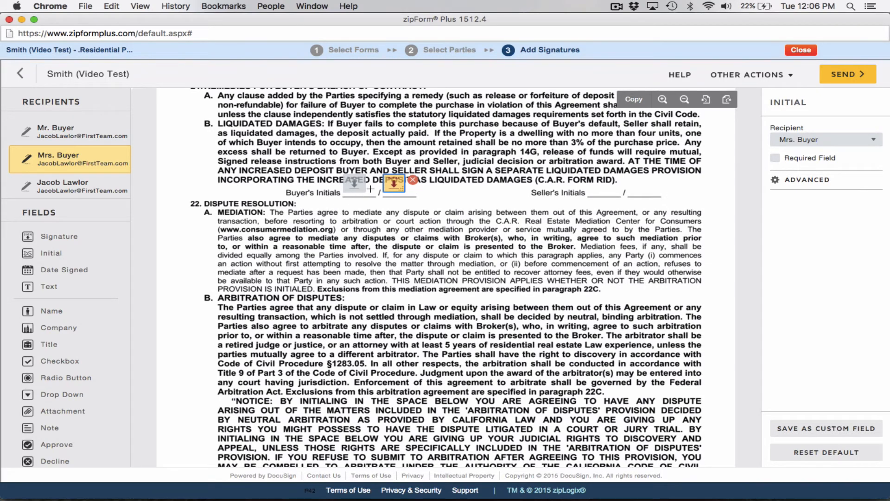
scroll("down", 3)
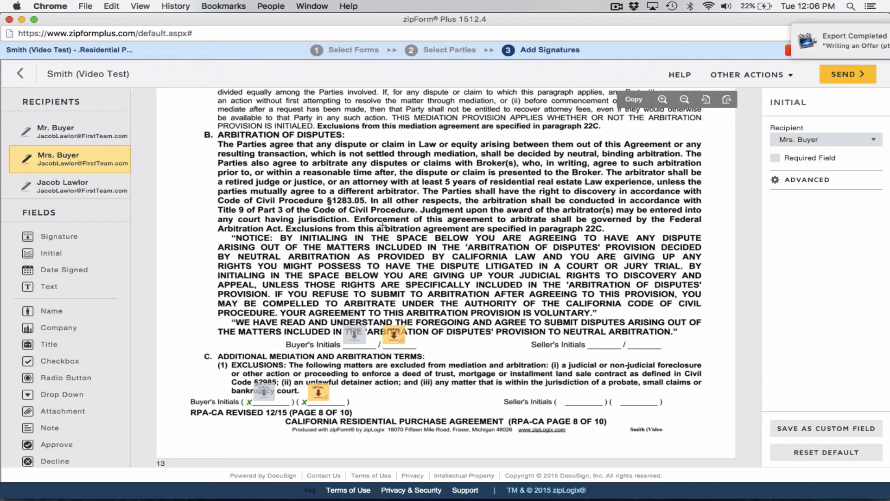
scroll("up", 3)
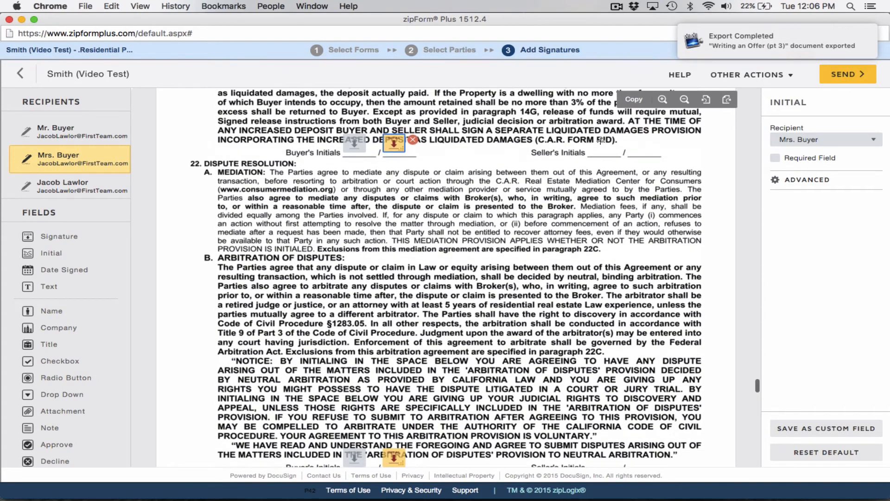
scroll("down", 3)
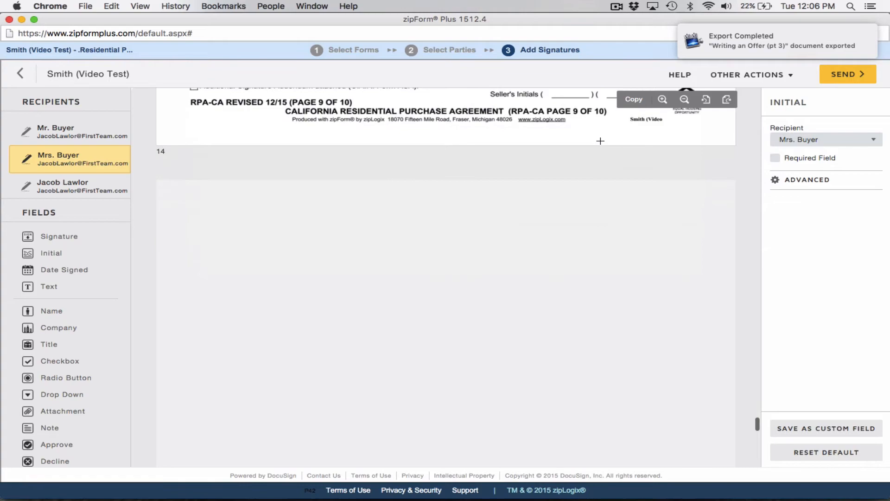
scroll("up", 3)
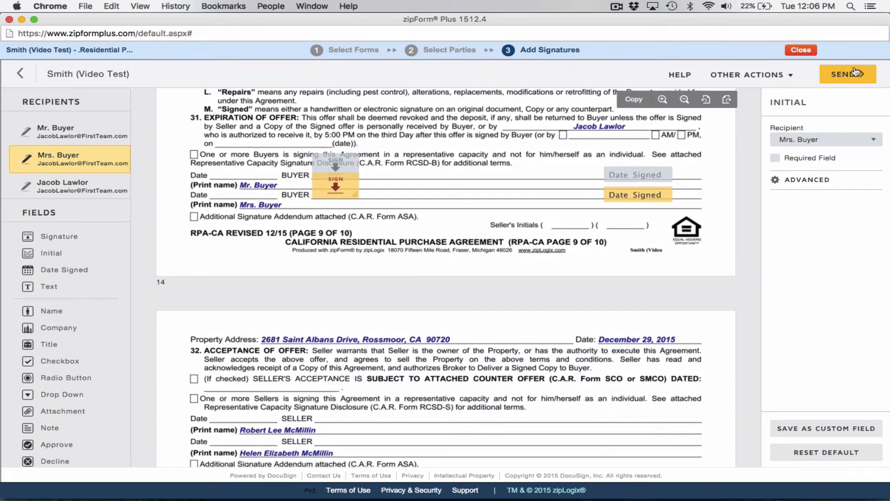
Send the agreement out for signing and save the Residential Purchase Agreement in zipForm Plus
left_click(846, 74)
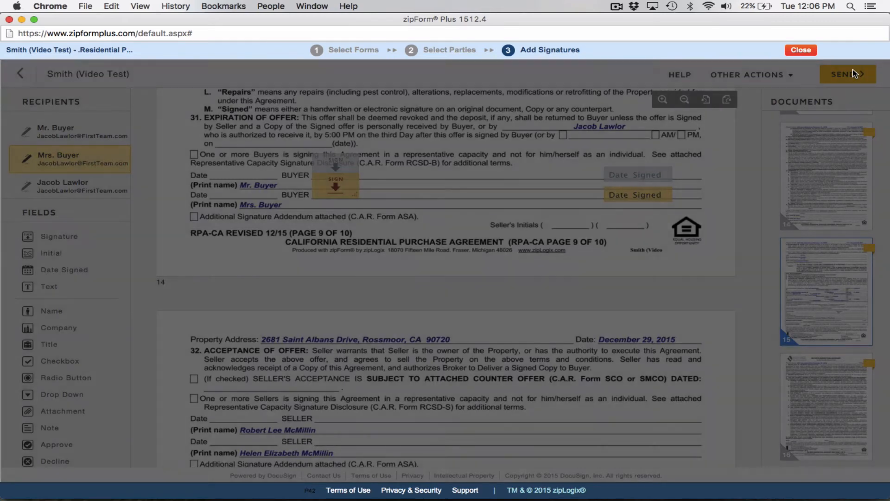
left_click(846, 75)
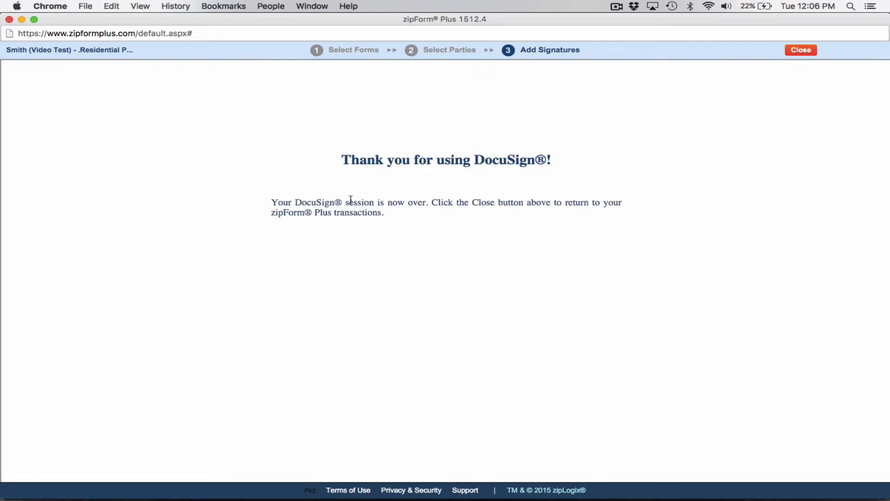
mouse_move(522, 214)
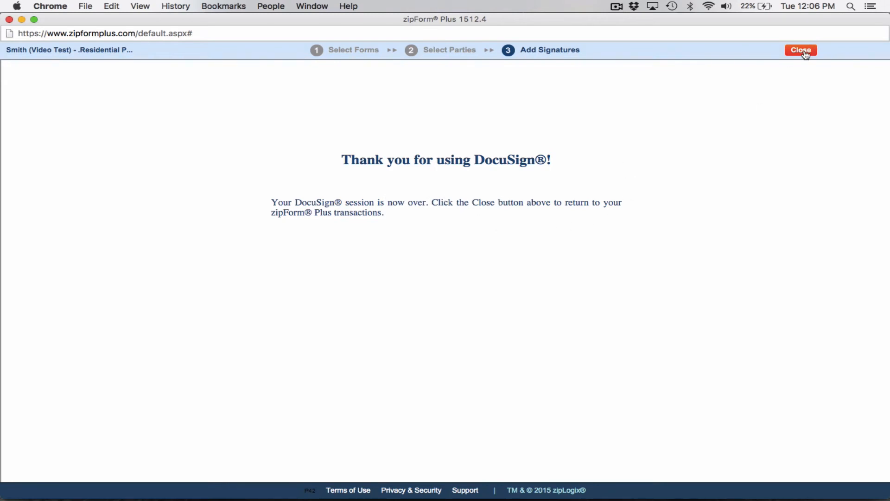
left_click(801, 50)
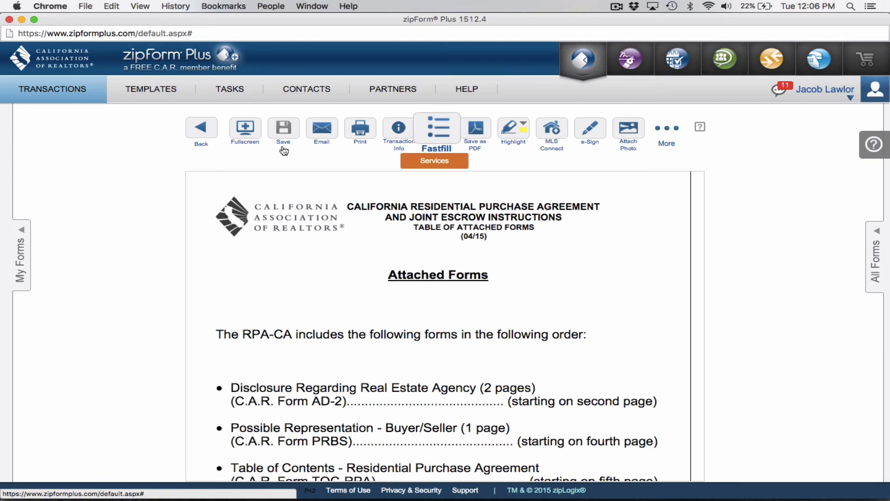
mouse_move(113, 158)
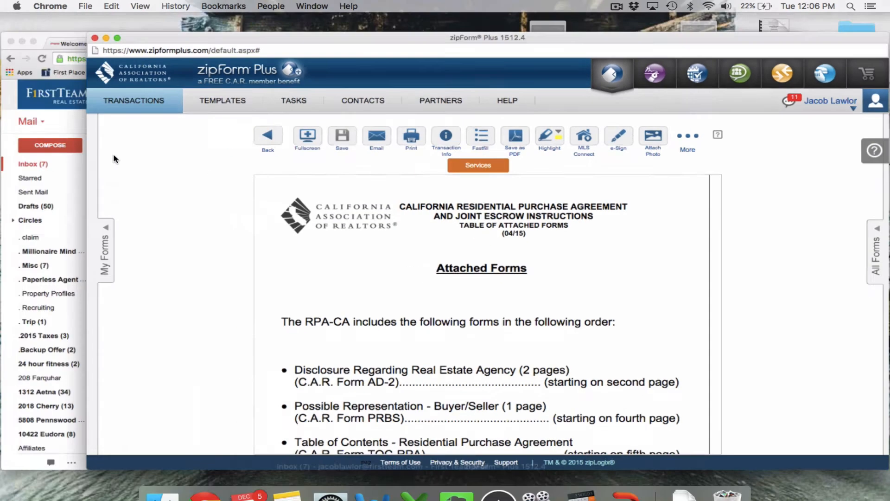
From the 'Smith (Video Test)' DocuSign email, launch Review Document for the purchase agreement
left_click(345, 26)
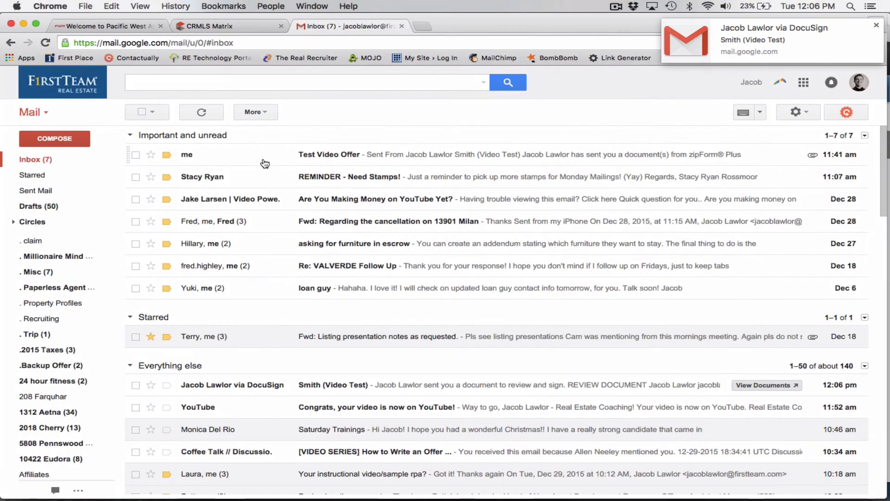
mouse_move(309, 267)
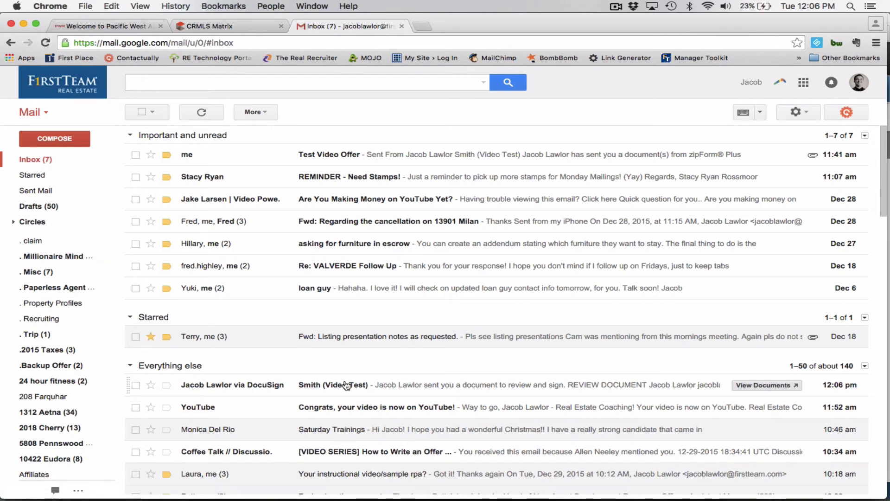
left_click(332, 384)
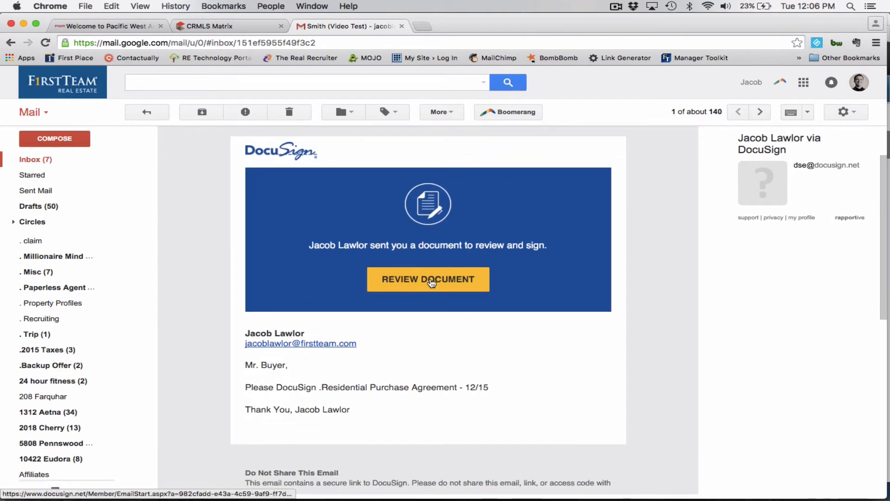
left_click(427, 279)
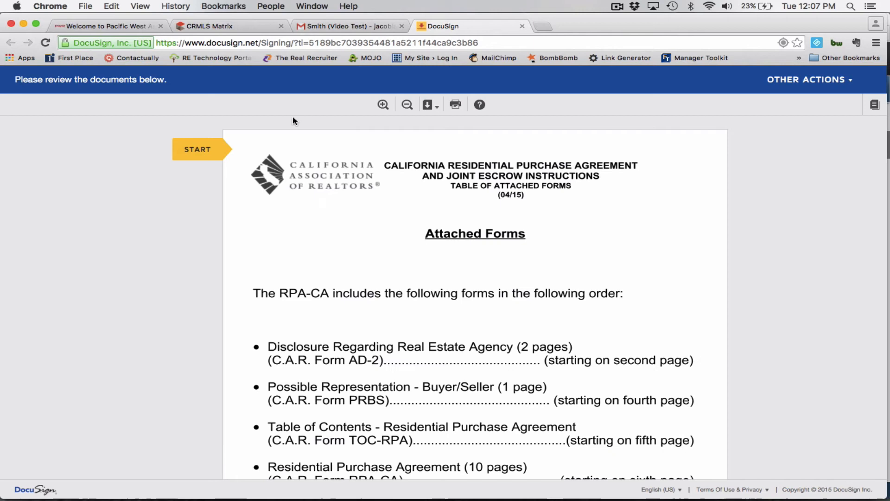
Jump to Mr. Buyer's first signature field on the agency disclosure and begin signing it
scroll("up", 3)
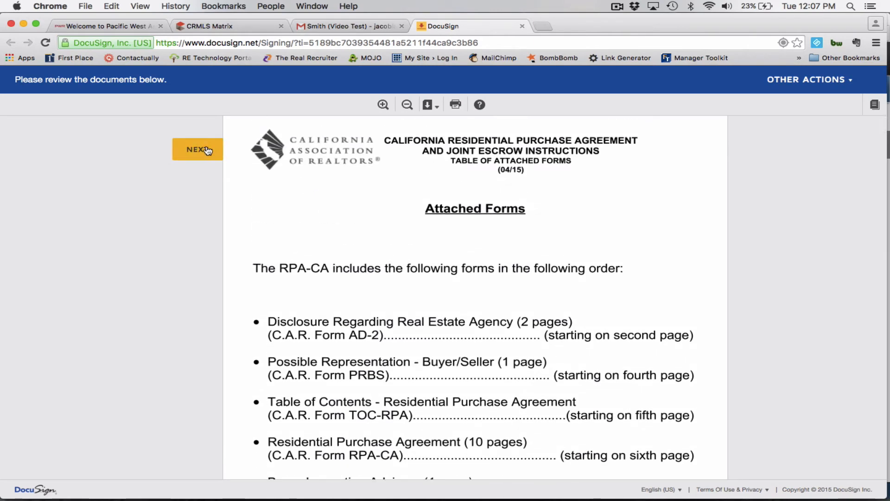
mouse_move(210, 158)
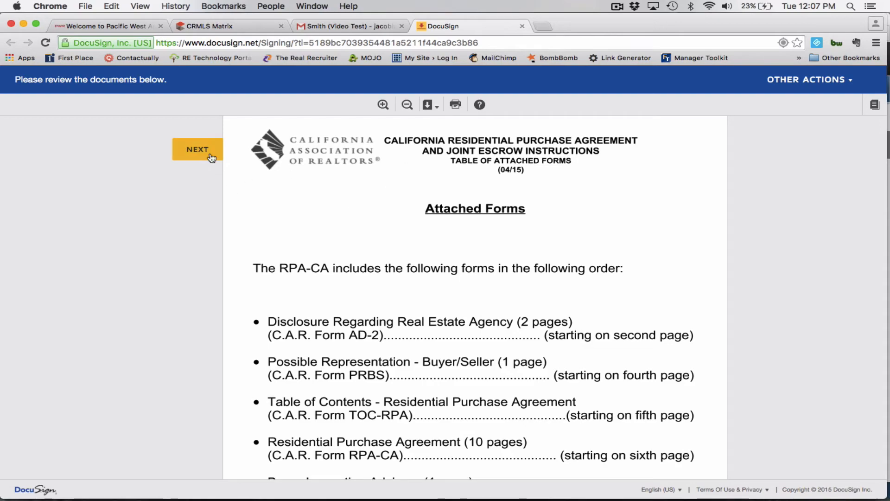
left_click(196, 149)
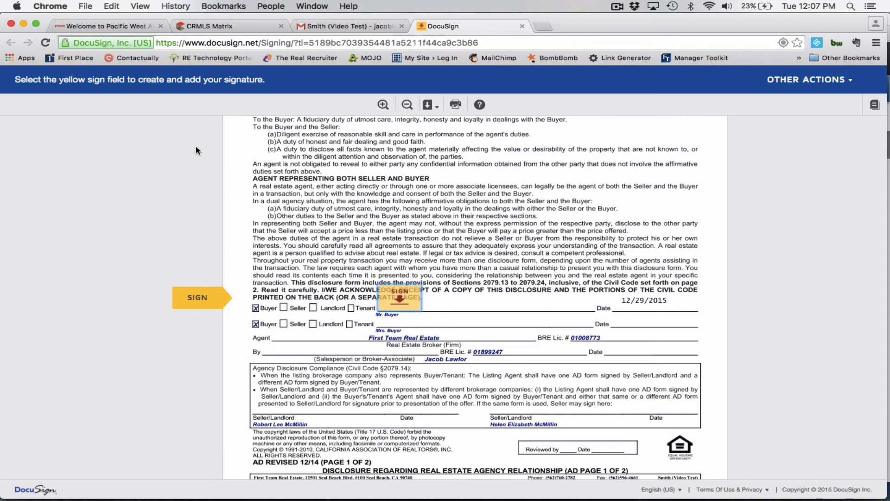
left_click(196, 297)
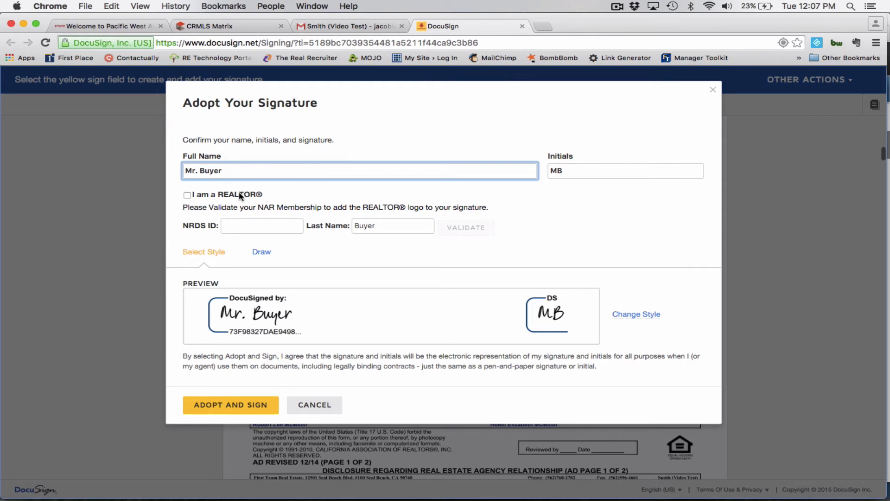
mouse_move(326, 351)
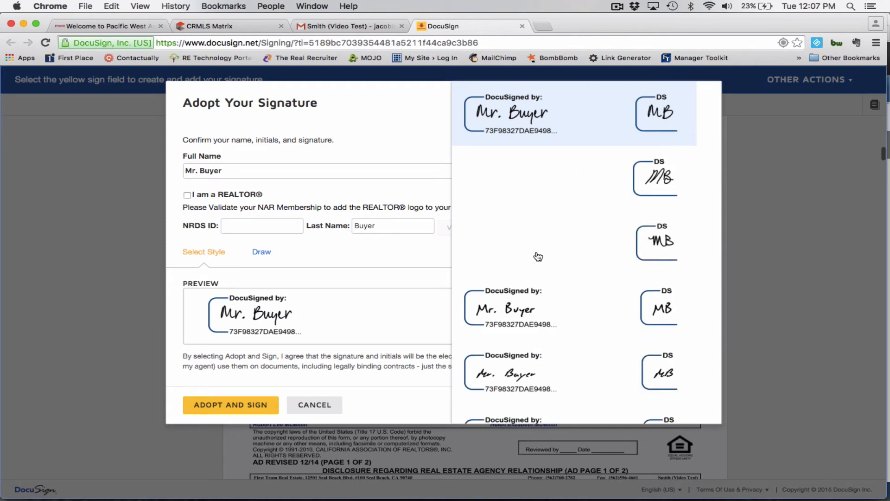
Adopt Mr. Buyer's signature and MB initials in a different handwriting style and sign the field
scroll("down", 3)
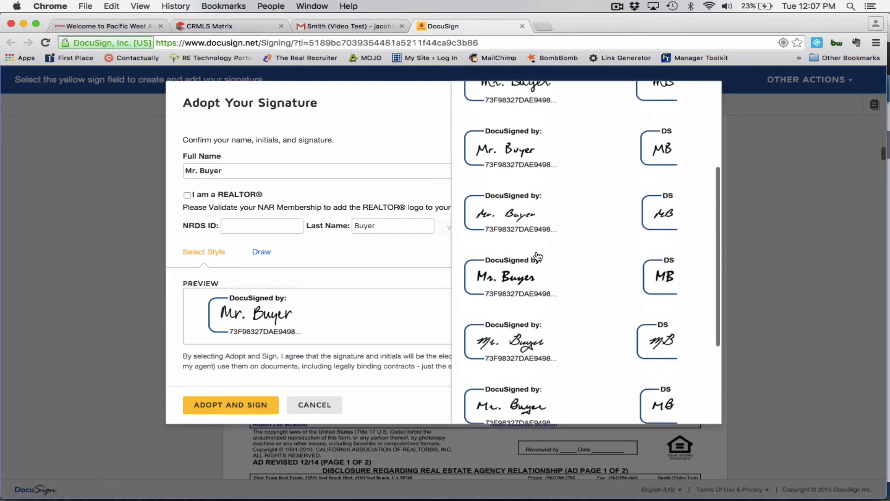
scroll("up", 3)
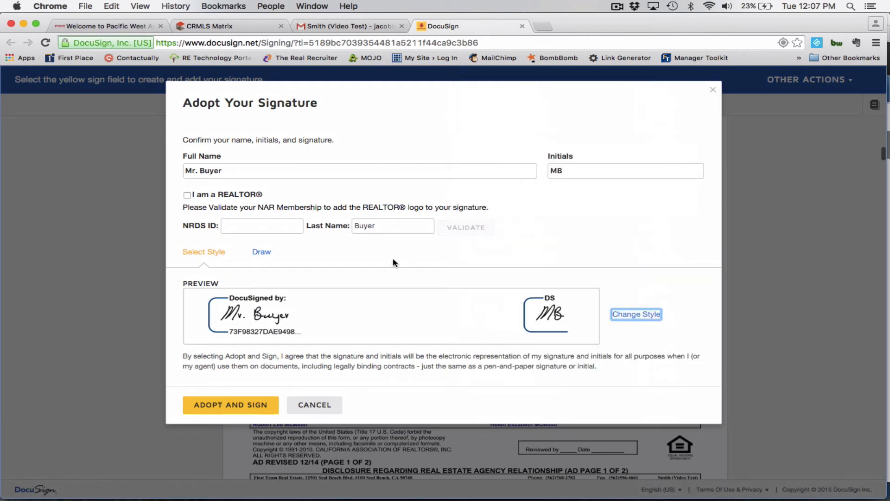
mouse_move(541, 297)
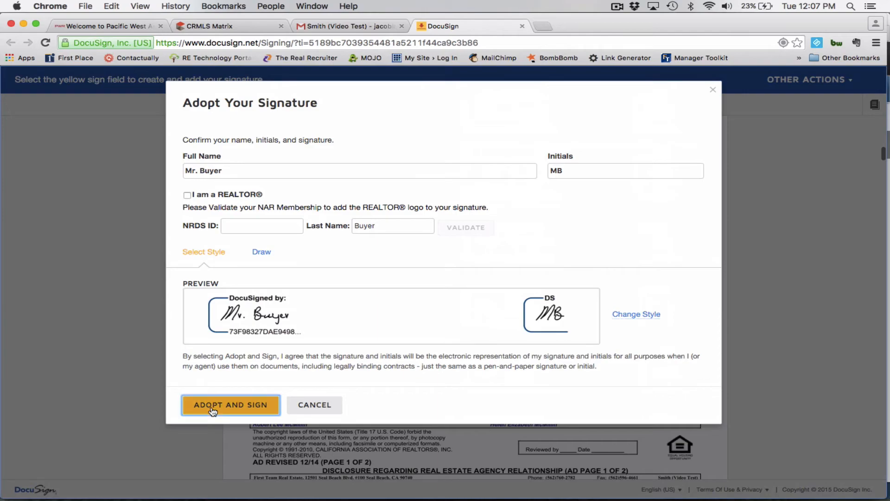
left_click(231, 405)
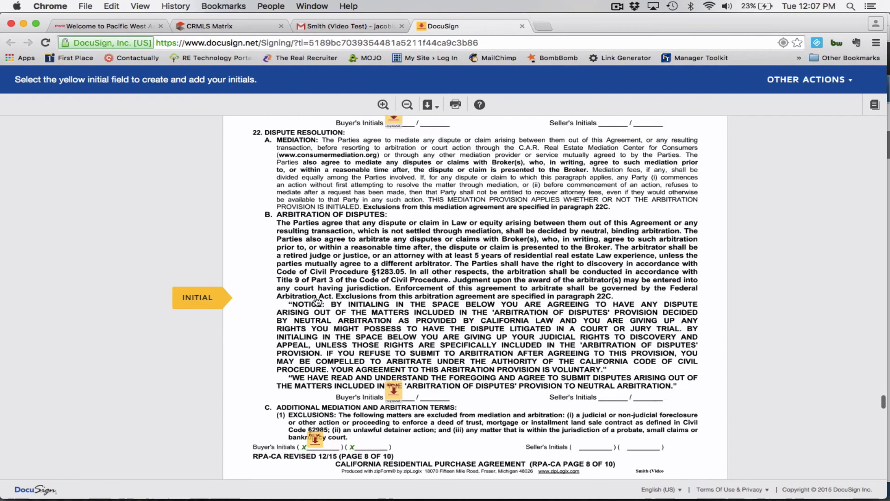
Fill Mr. Buyer's remaining initial and signature fields through page 16 and hit Finish
scroll("down", 3)
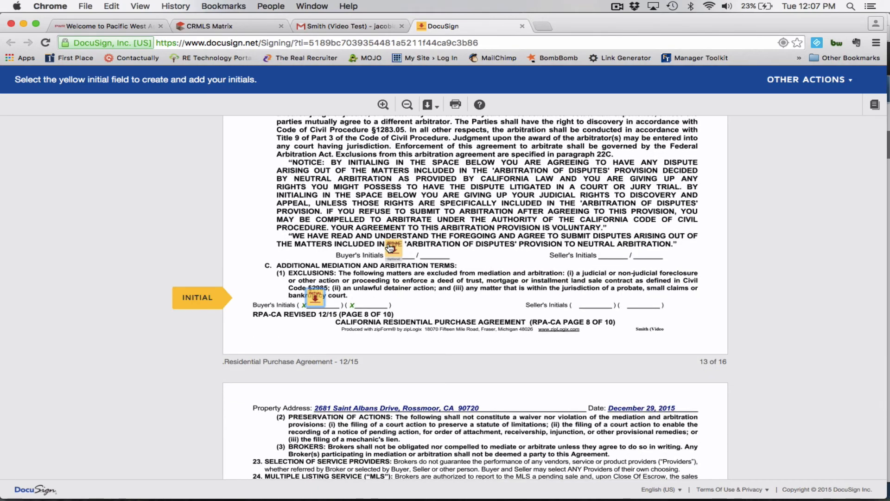
scroll("up", 3)
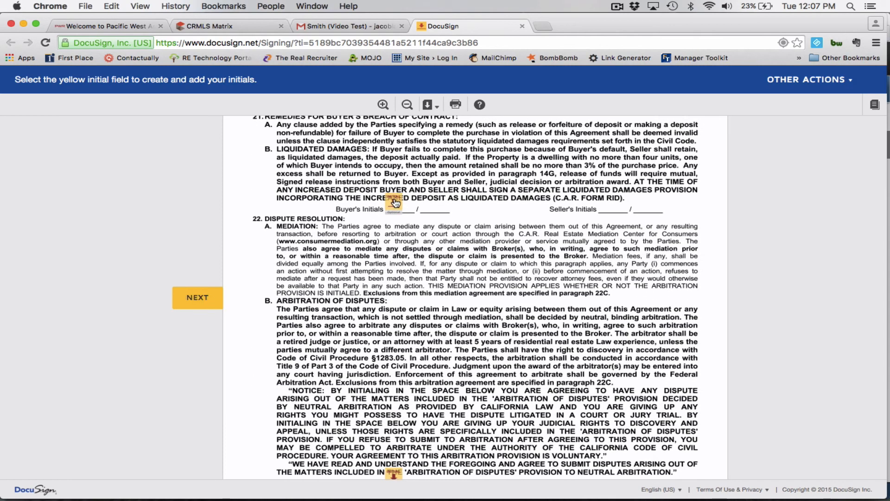
scroll("down", 3)
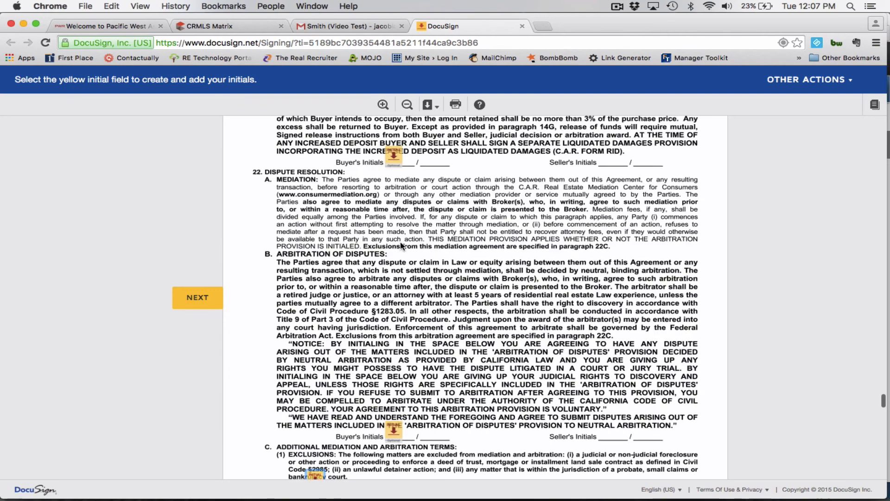
scroll("down", 3)
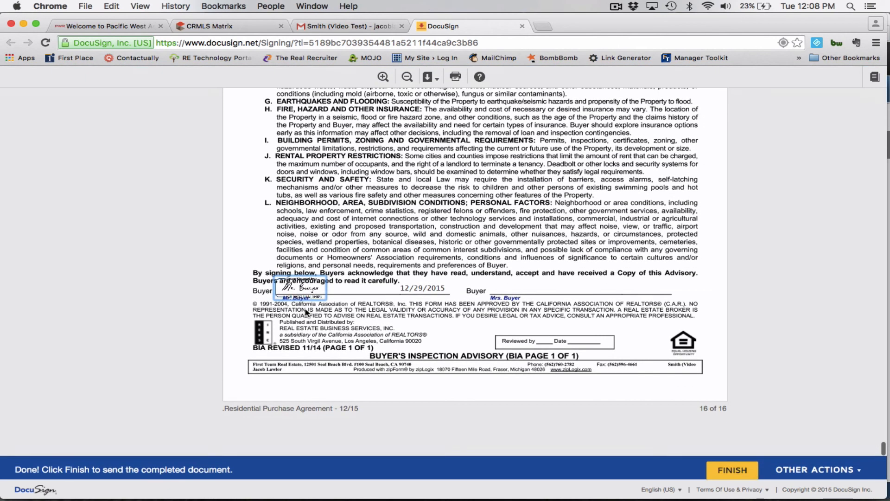
left_click(731, 469)
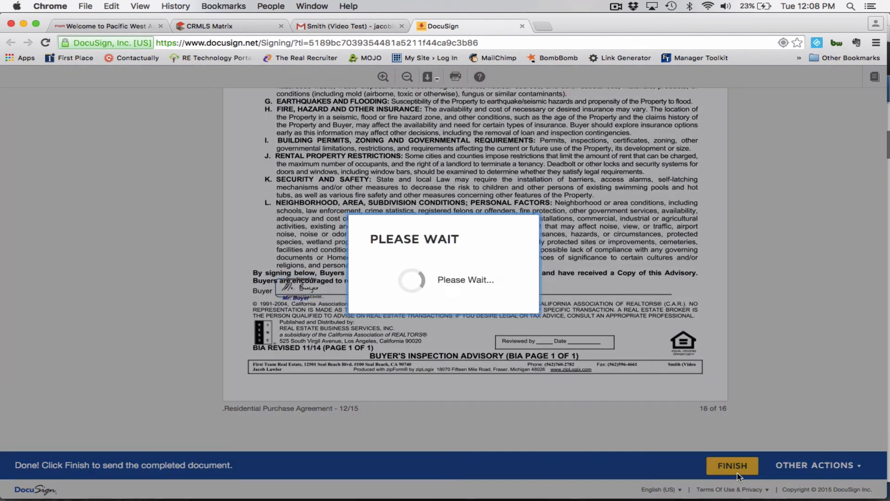
Confirm signing is done and Continue out of the completed DocuSign session
left_click(731, 464)
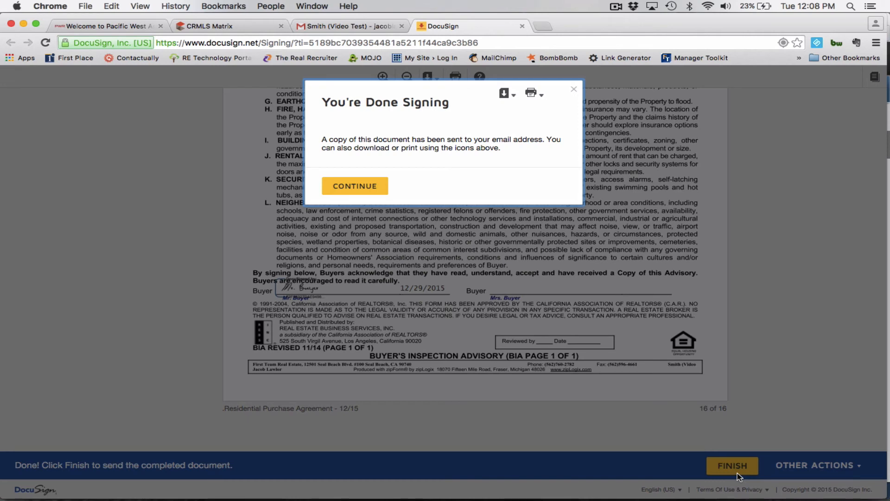
mouse_move(481, 154)
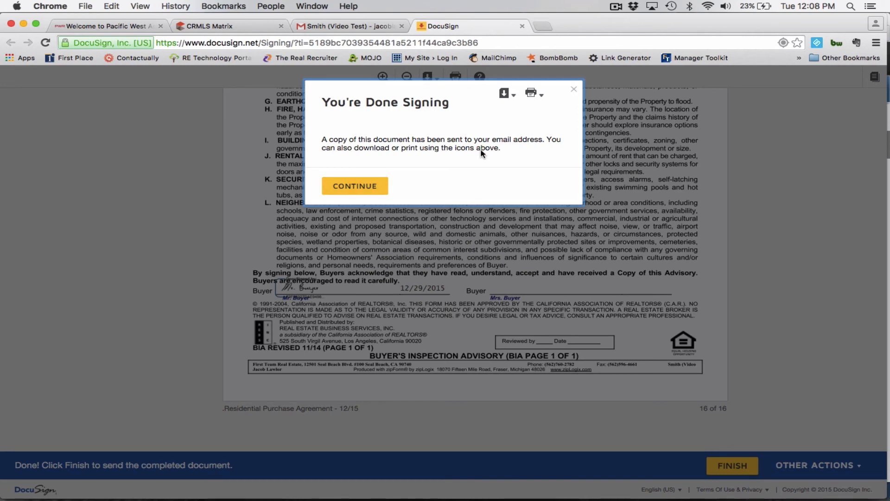
mouse_move(350, 146)
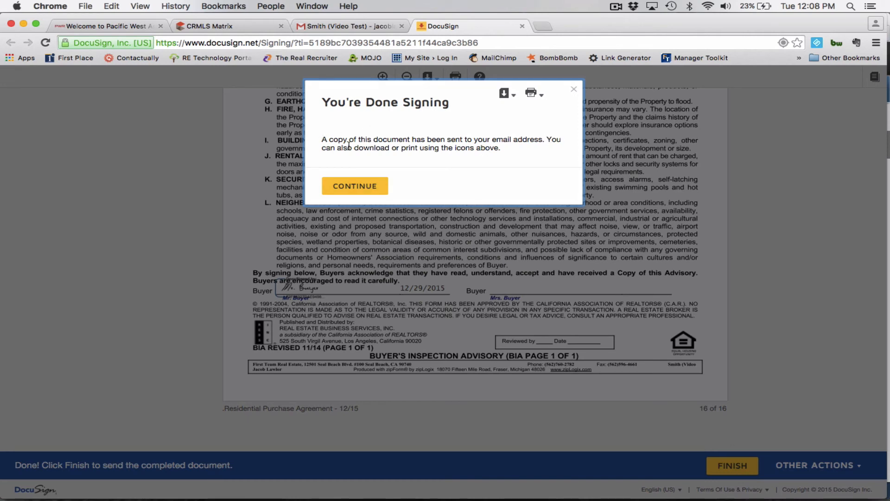
mouse_move(505, 93)
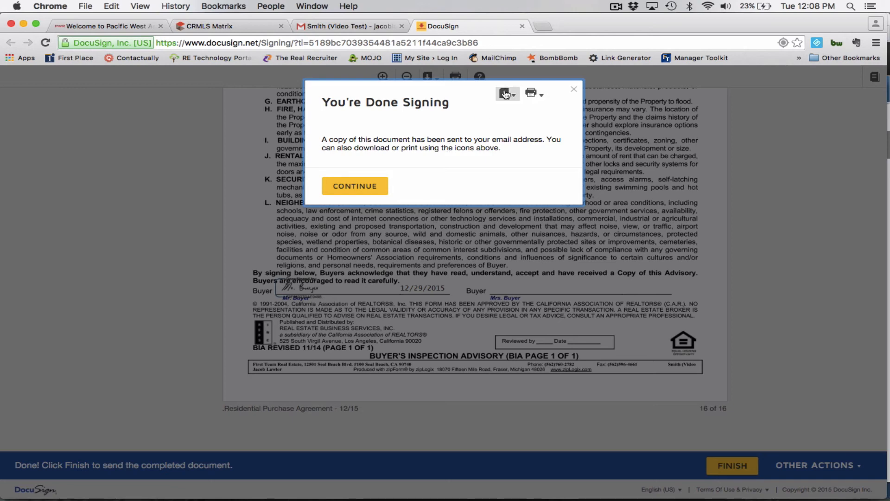
left_click(354, 186)
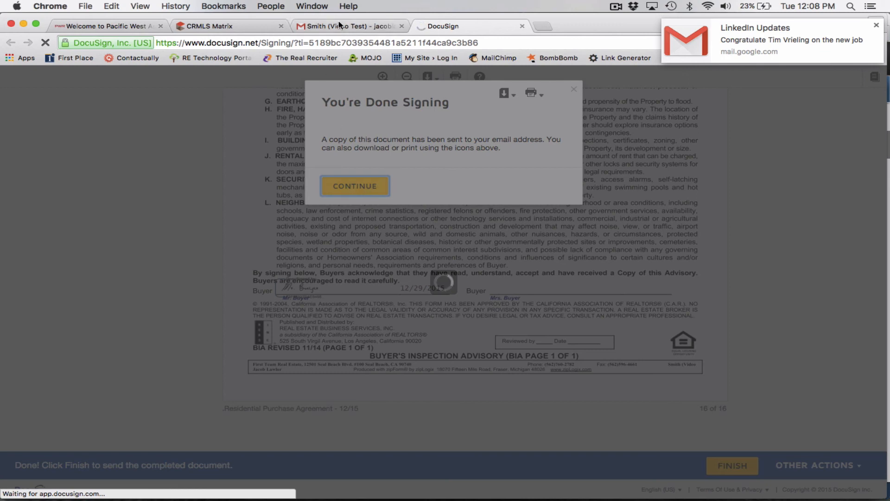
mouse_move(346, 26)
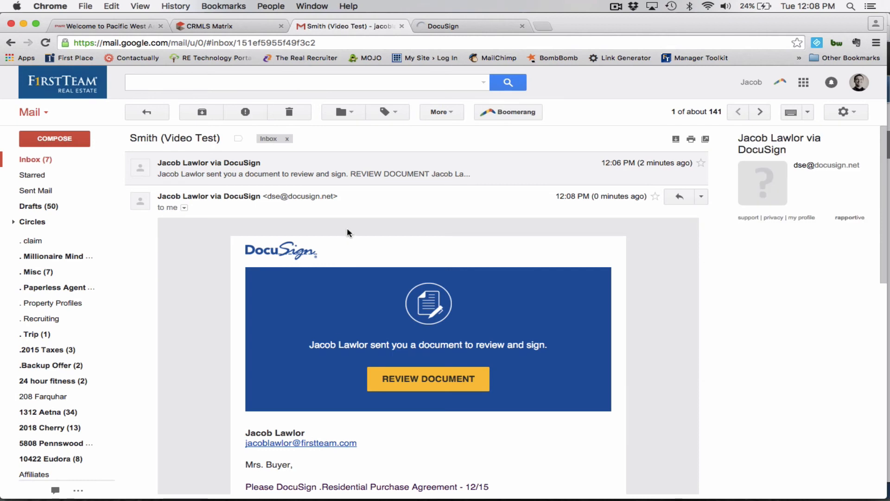
Read the new DocuSign review-and-sign email for Mrs. Buyer and follow its review link
scroll("down", 3)
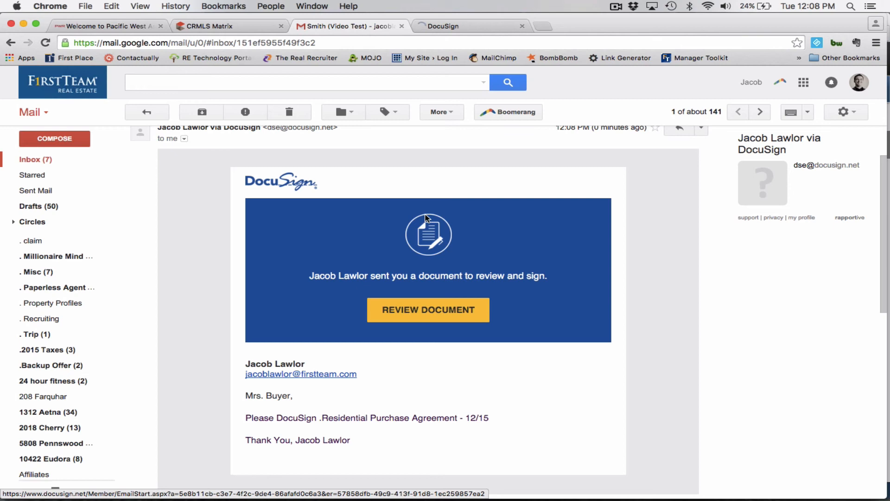
scroll("down", 3)
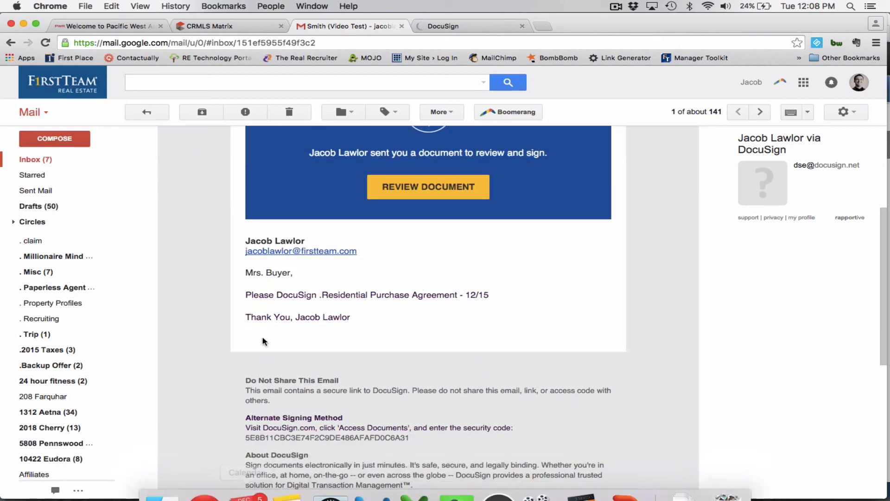
scroll("down", 3)
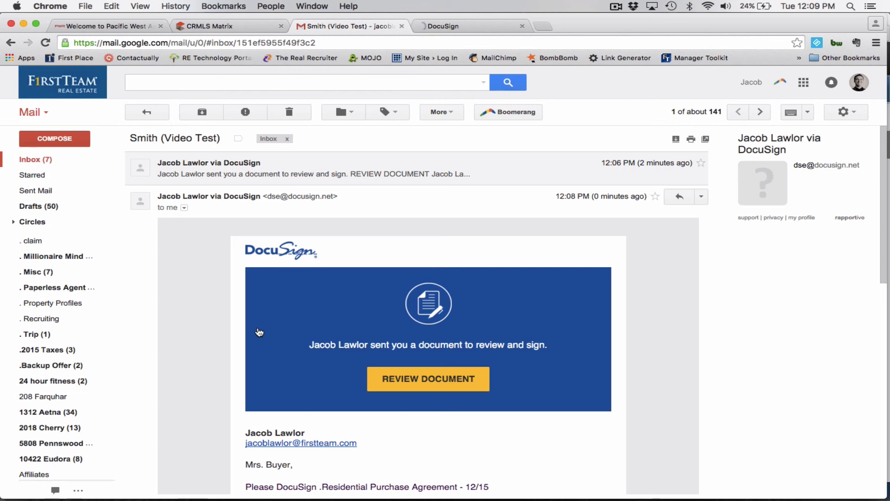
left_click(427, 378)
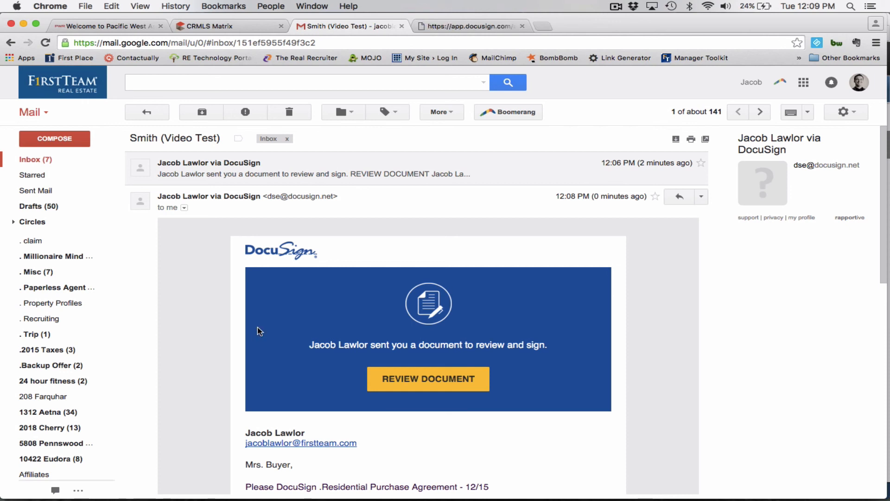